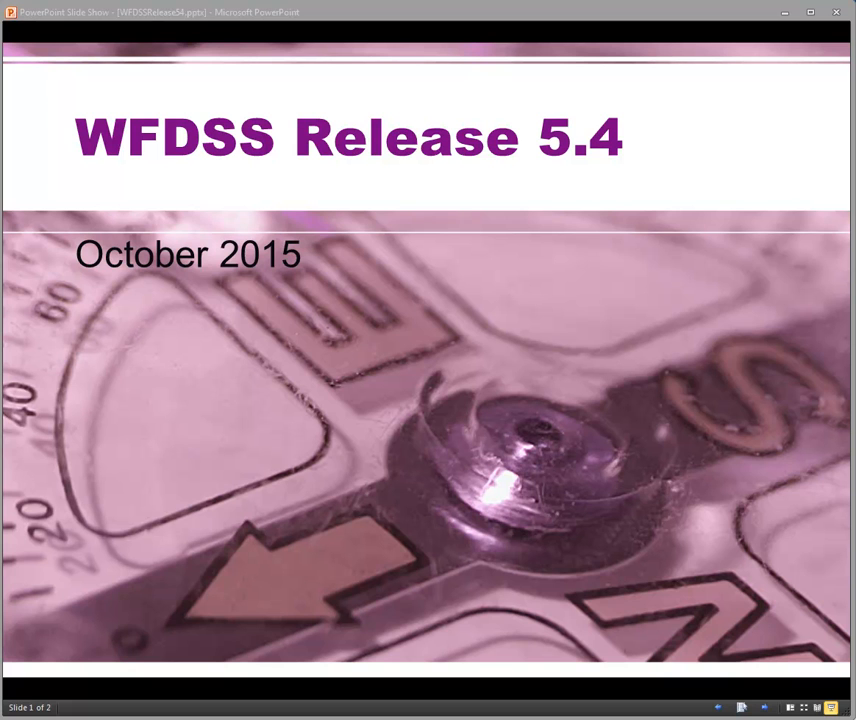
- Advance from the 'WFDSS Release 5.4' title slide through the Enhancements slide and finish the show
left_click(766, 708)
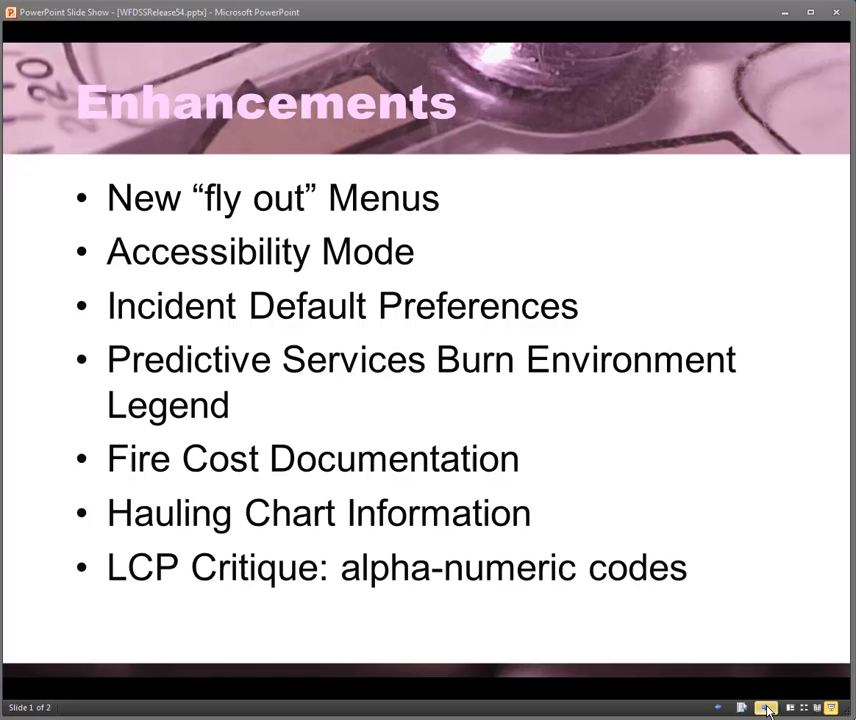
left_click(766, 708)
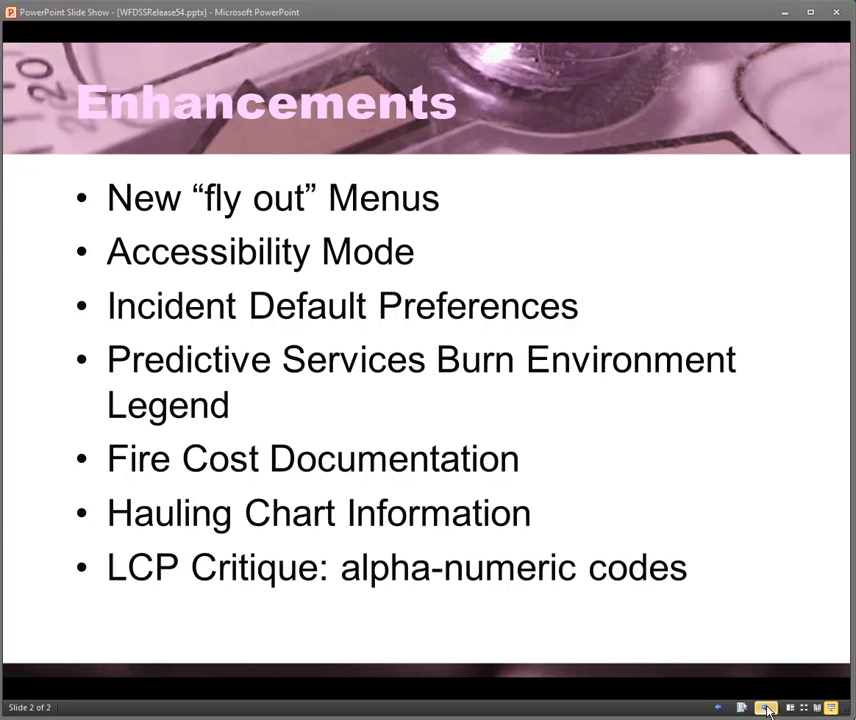
left_click(766, 708)
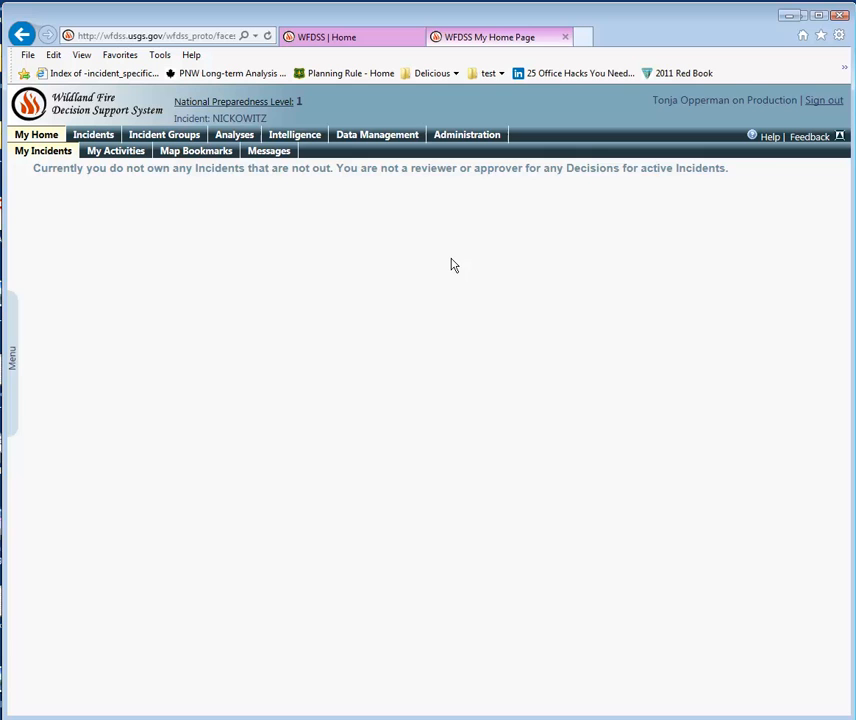
mouse_move(80, 152)
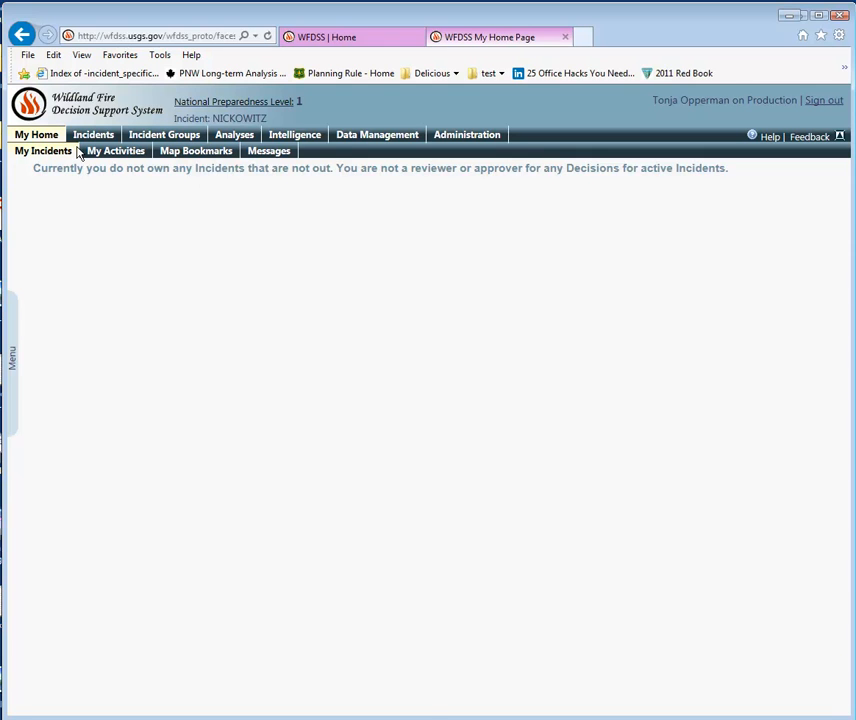
mouse_move(36, 134)
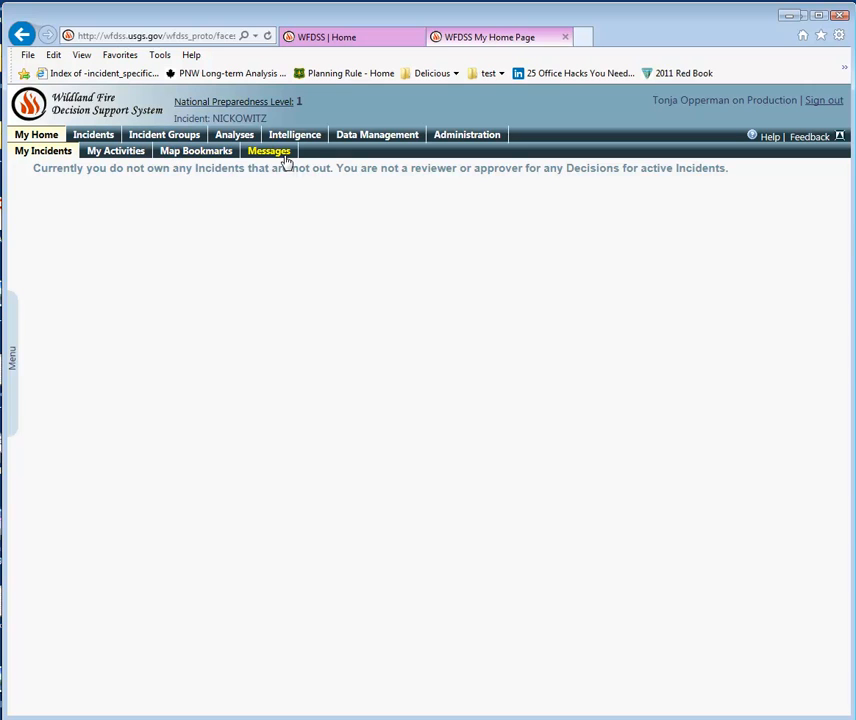
mouse_move(240, 182)
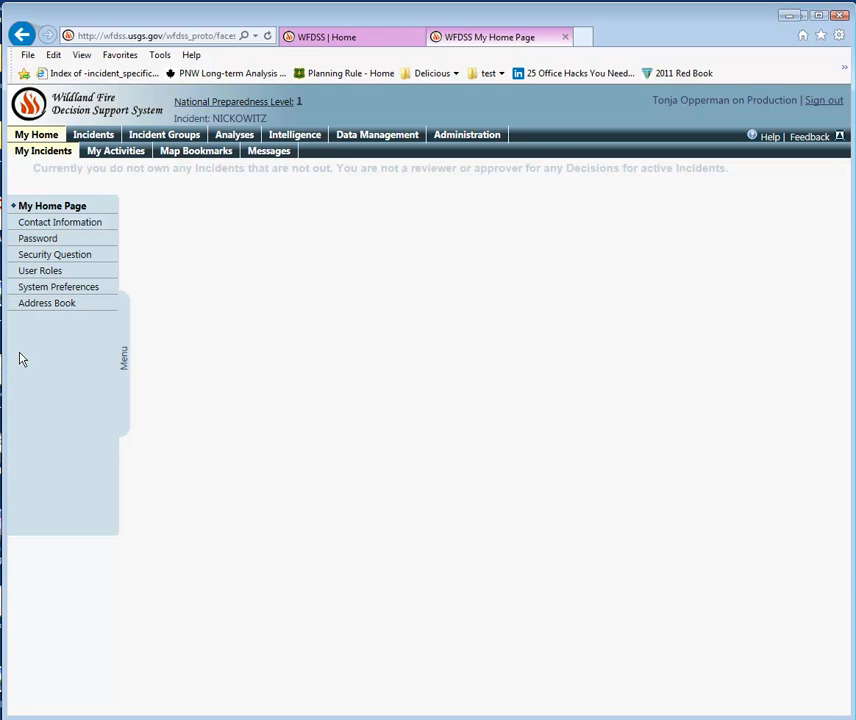
mouse_move(48, 302)
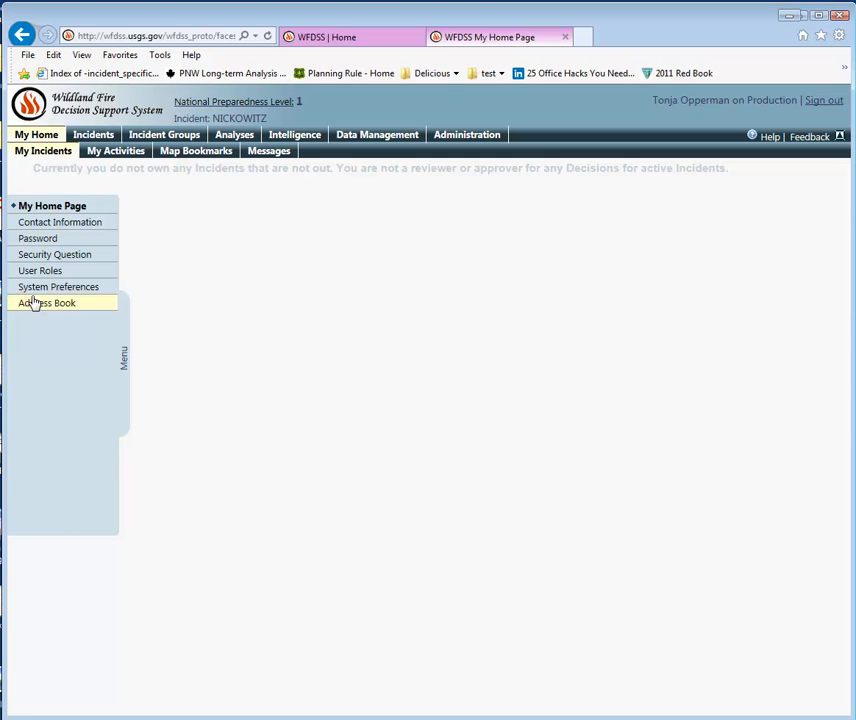
- In System Preferences, save Enhanced Accessibility turned on, then switch it back off
left_click(58, 288)
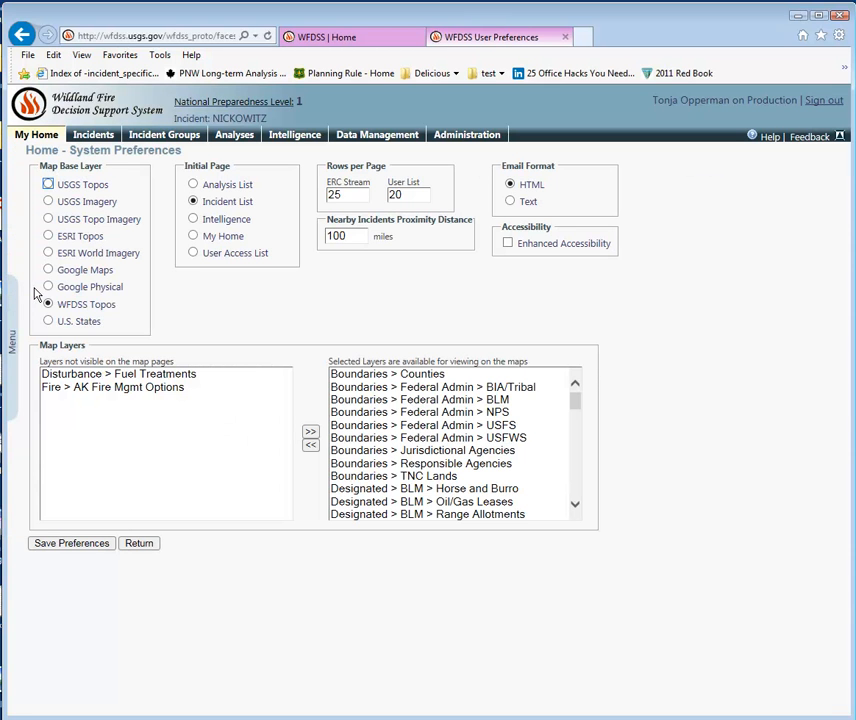
left_click(508, 244)
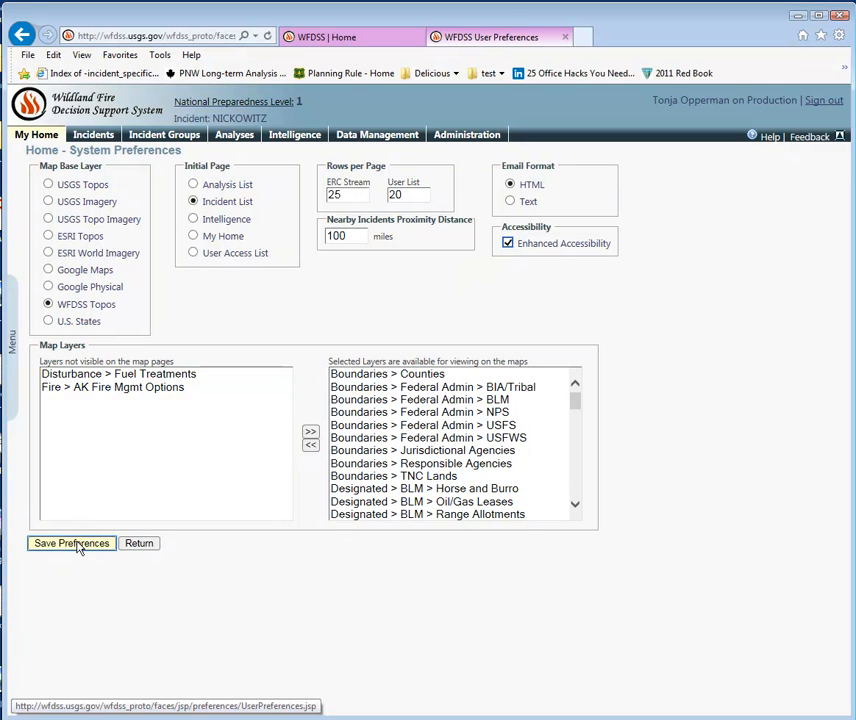
left_click(70, 544)
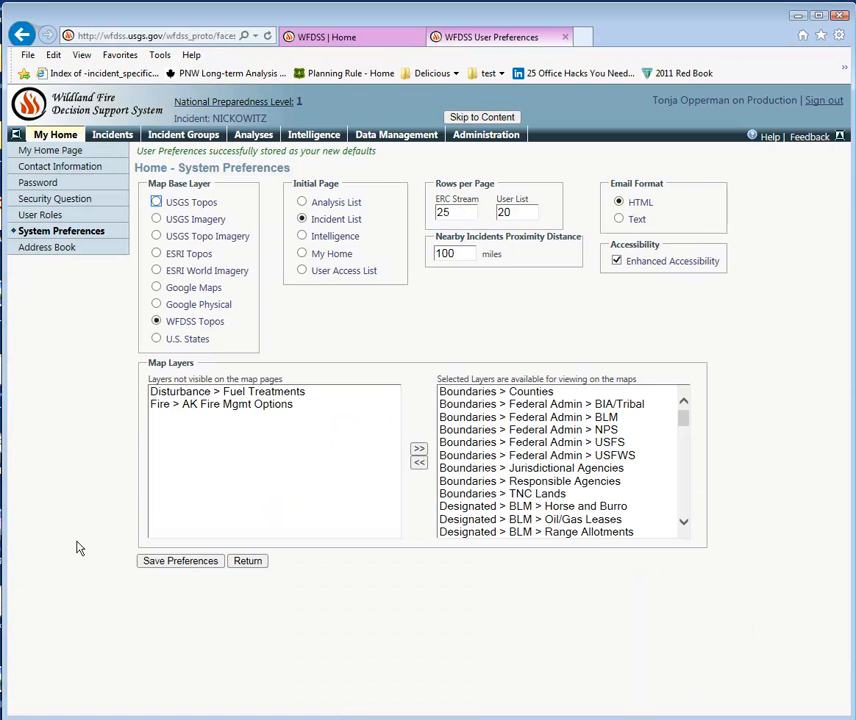
mouse_move(54, 198)
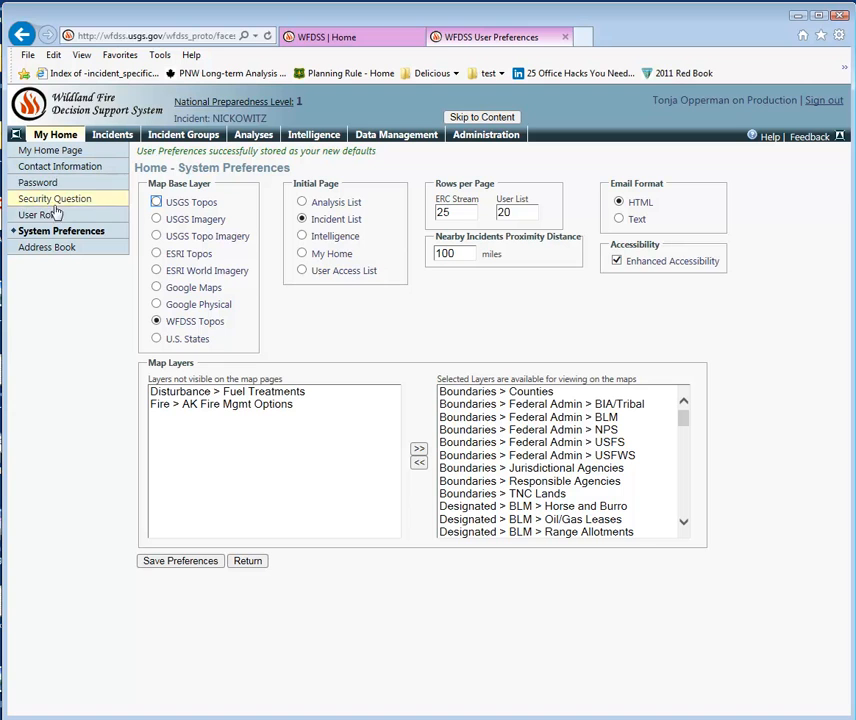
mouse_move(50, 166)
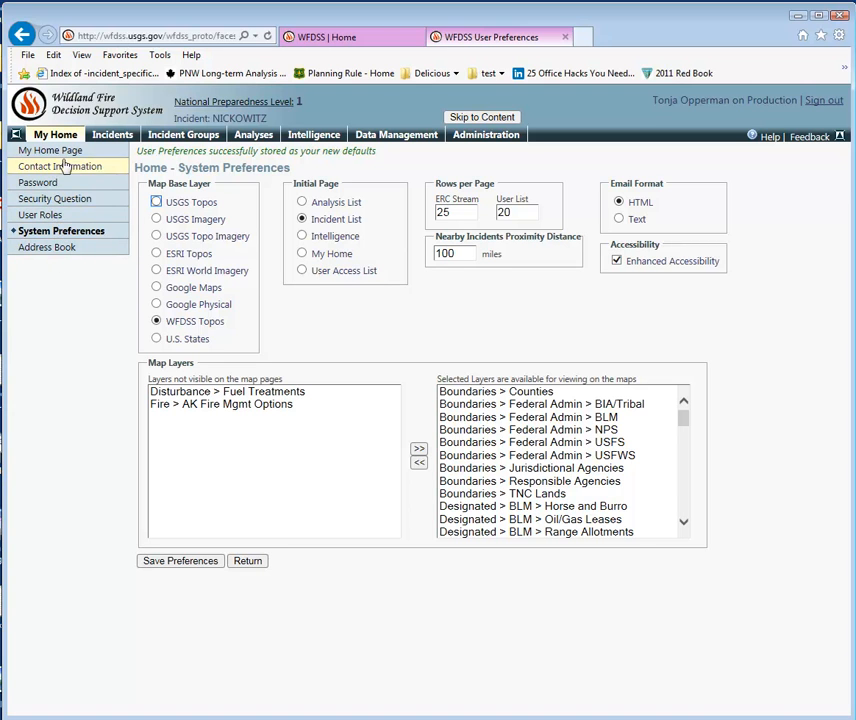
mouse_move(62, 236)
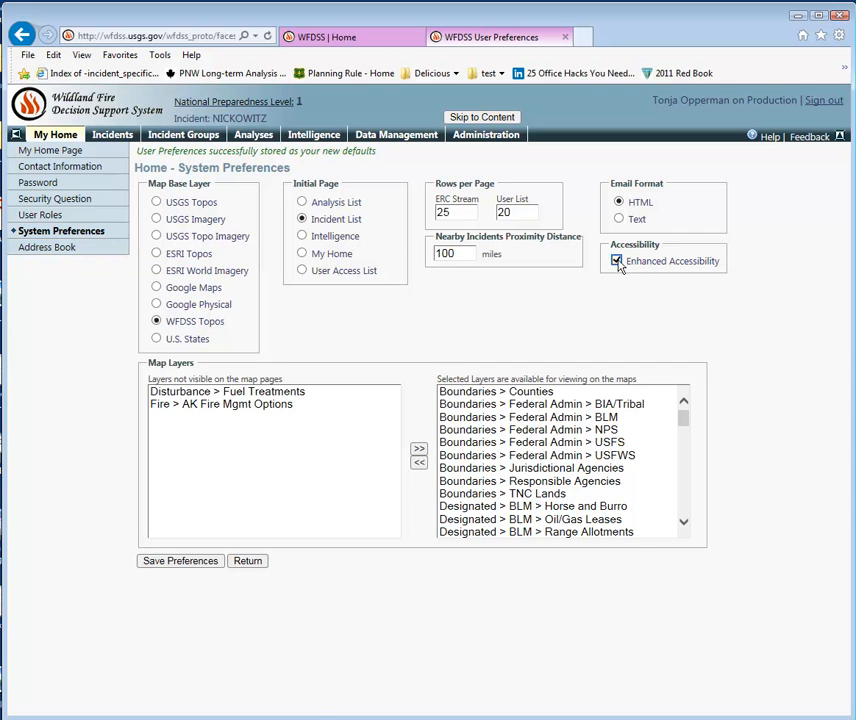
left_click(616, 260)
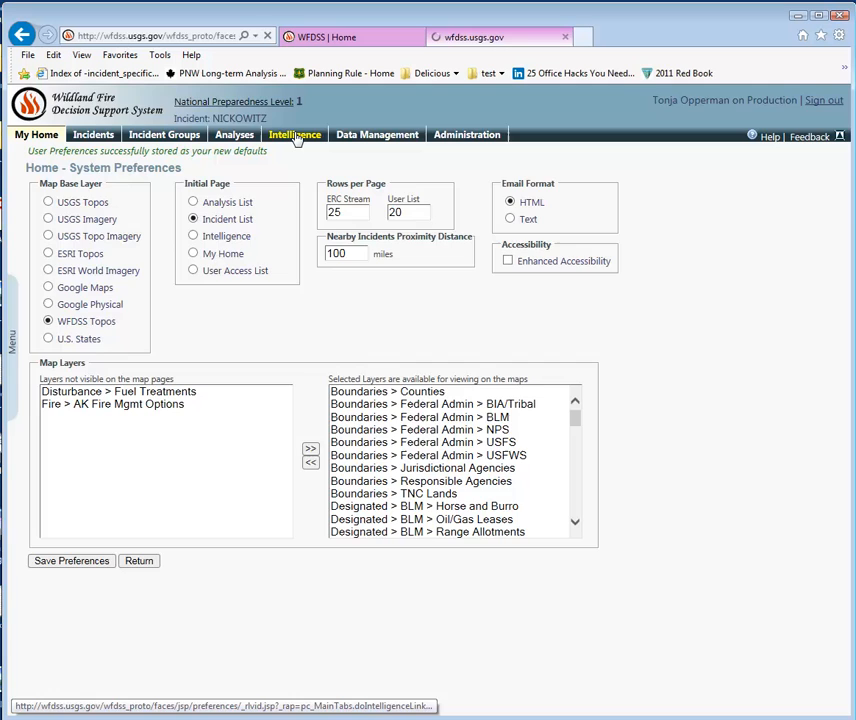
- Show the Intelligence map with its Layers panel of incident filters expanded
left_click(296, 136)
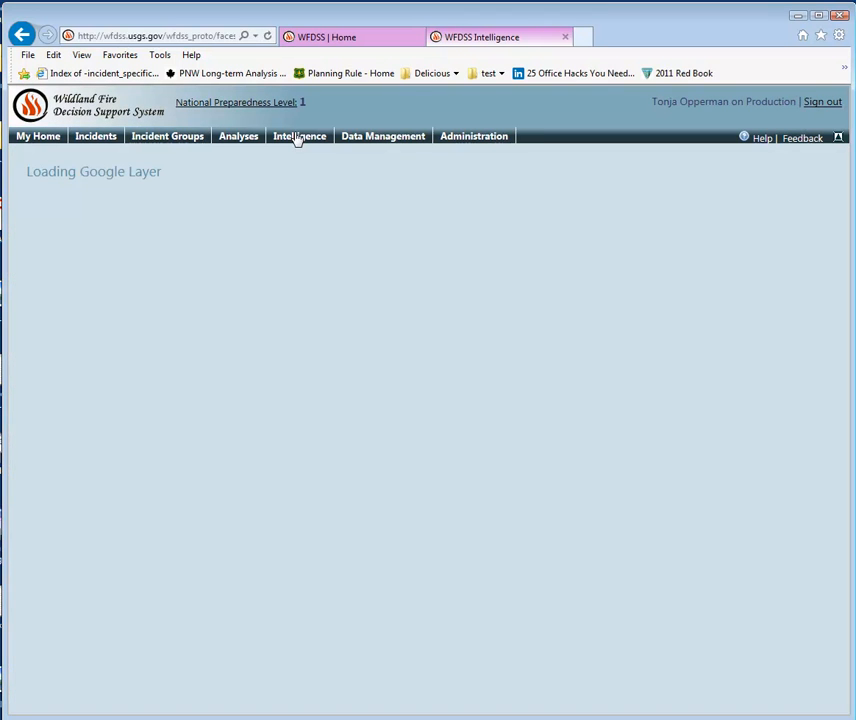
left_click(300, 136)
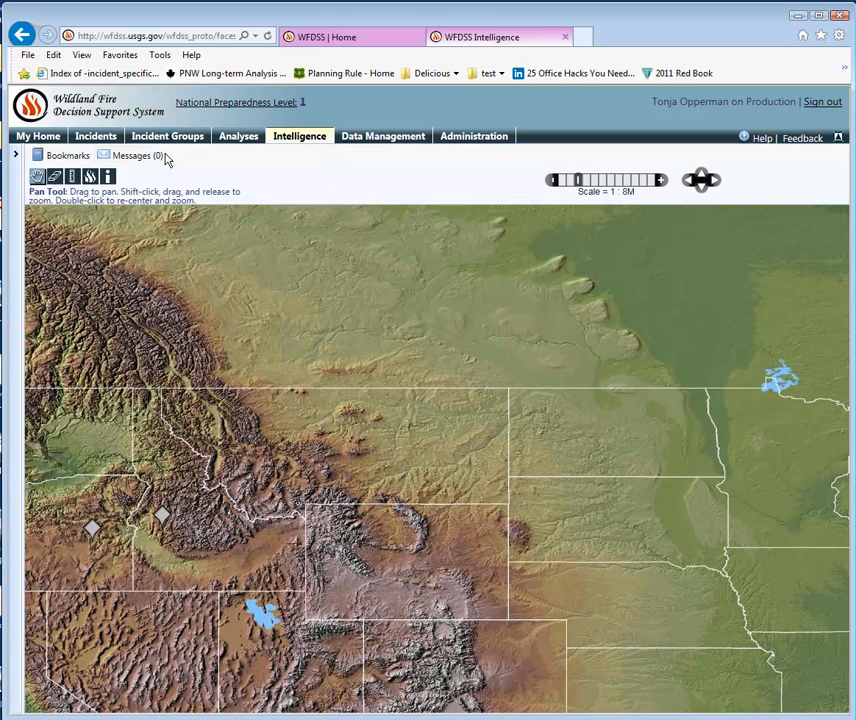
left_click(16, 154)
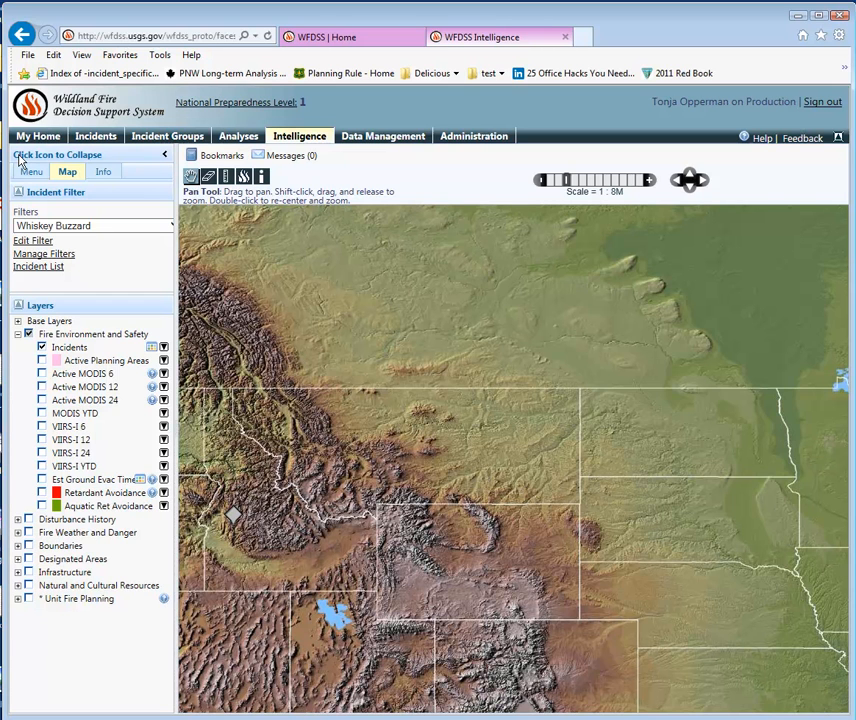
mouse_move(512, 472)
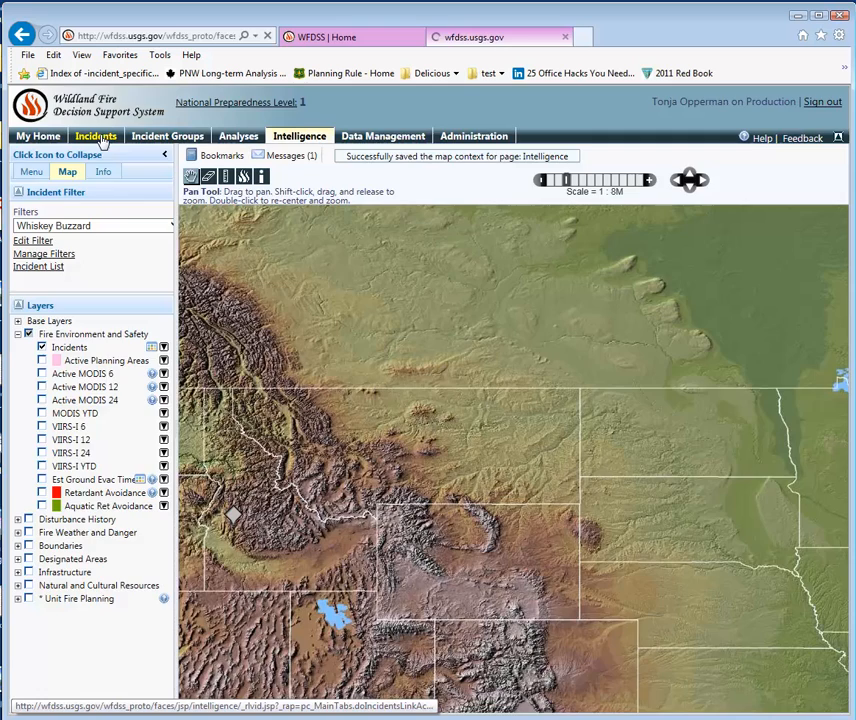
- From the incident list, assess the NICKOWITZ situation and reach its Incident Map Display Preferences
left_click(92, 136)
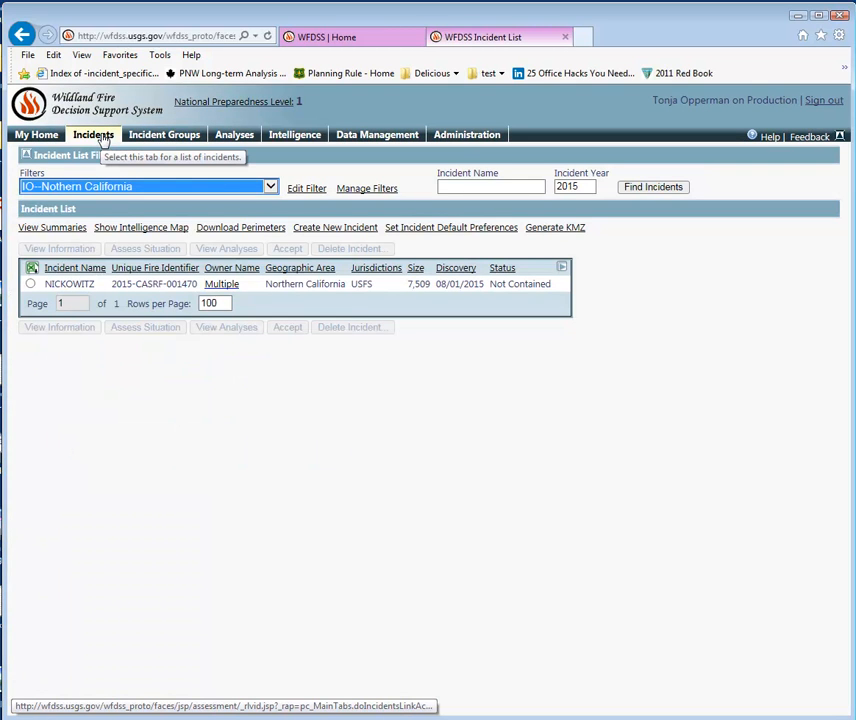
mouse_move(104, 212)
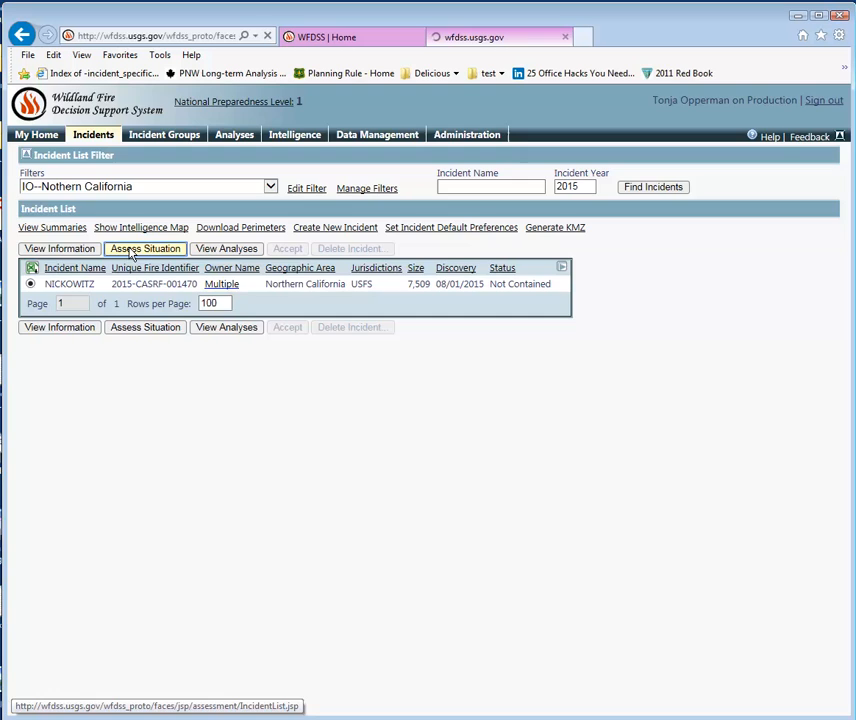
left_click(144, 248)
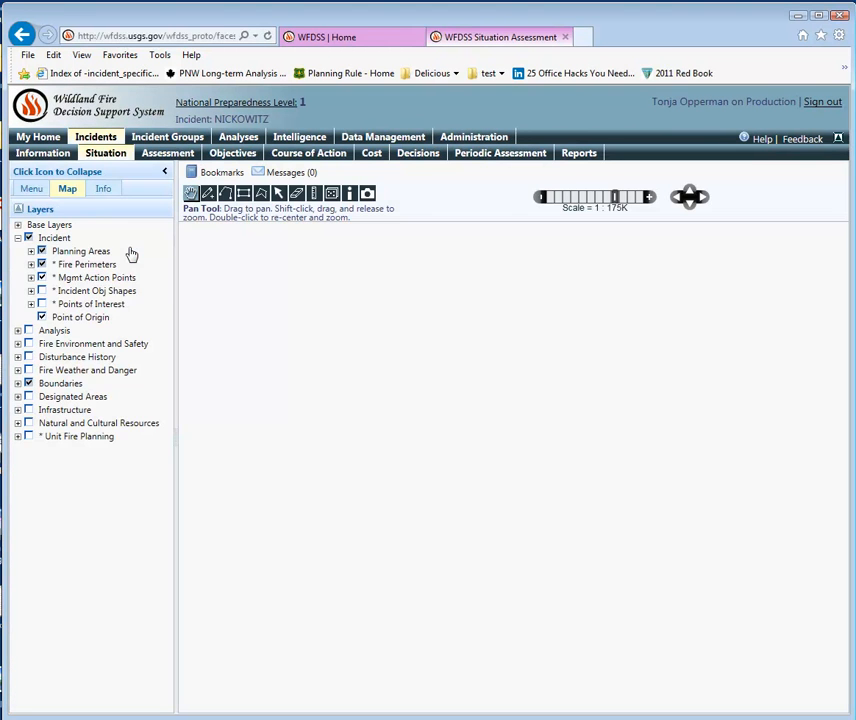
left_click(30, 188)
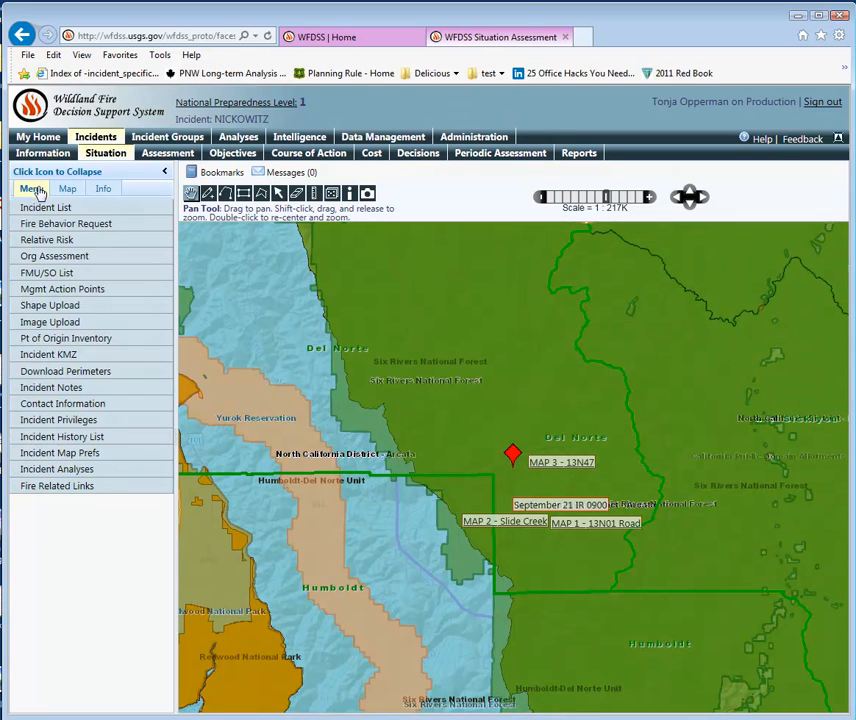
mouse_move(62, 436)
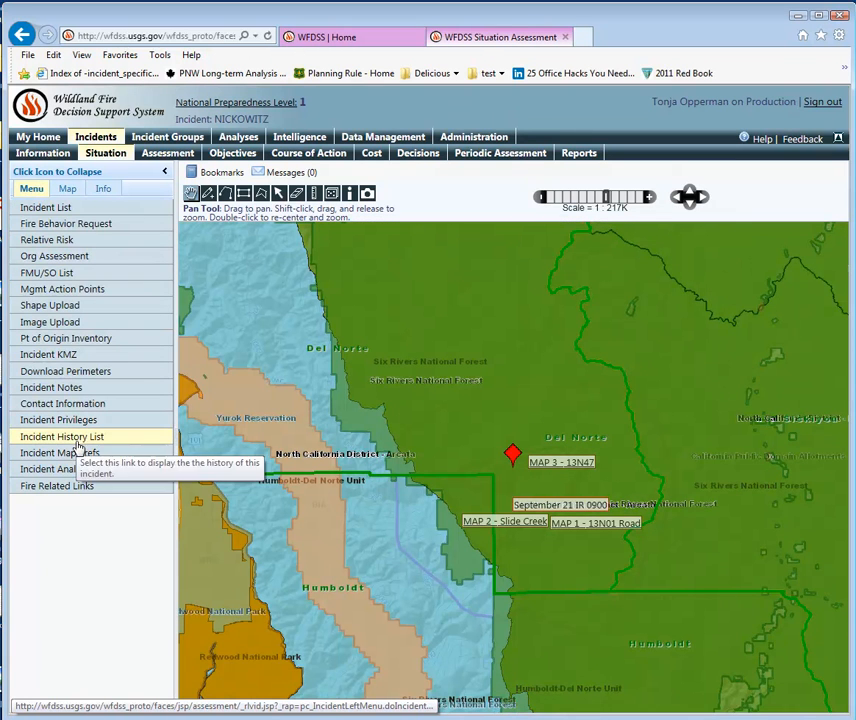
mouse_move(60, 452)
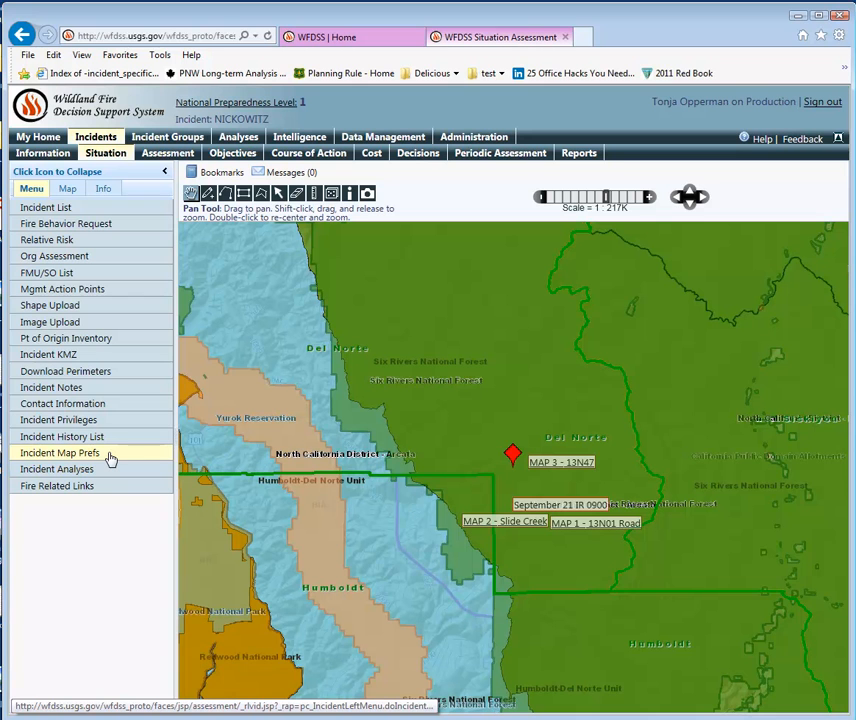
left_click(60, 452)
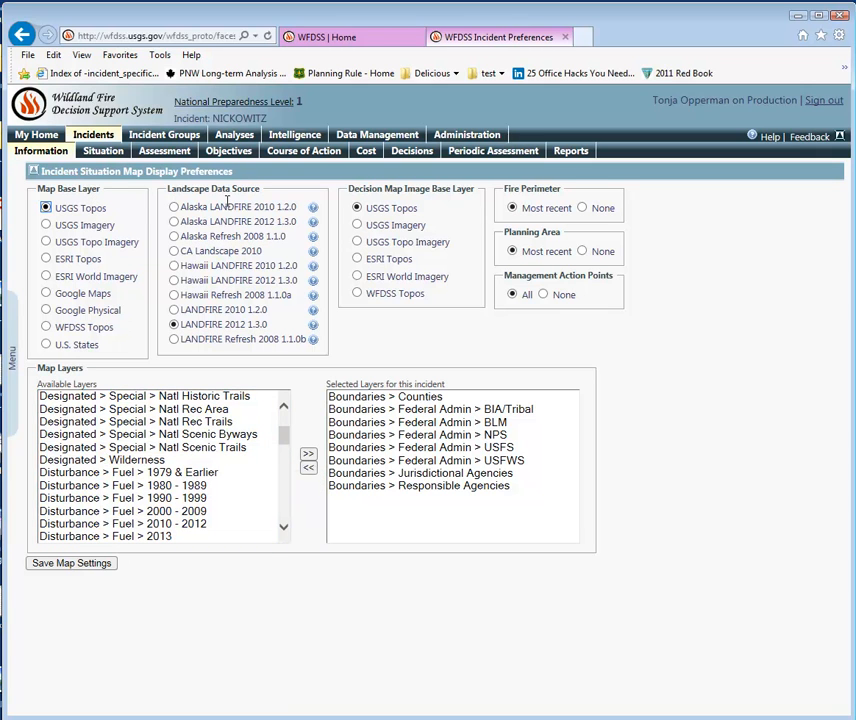
mouse_move(444, 204)
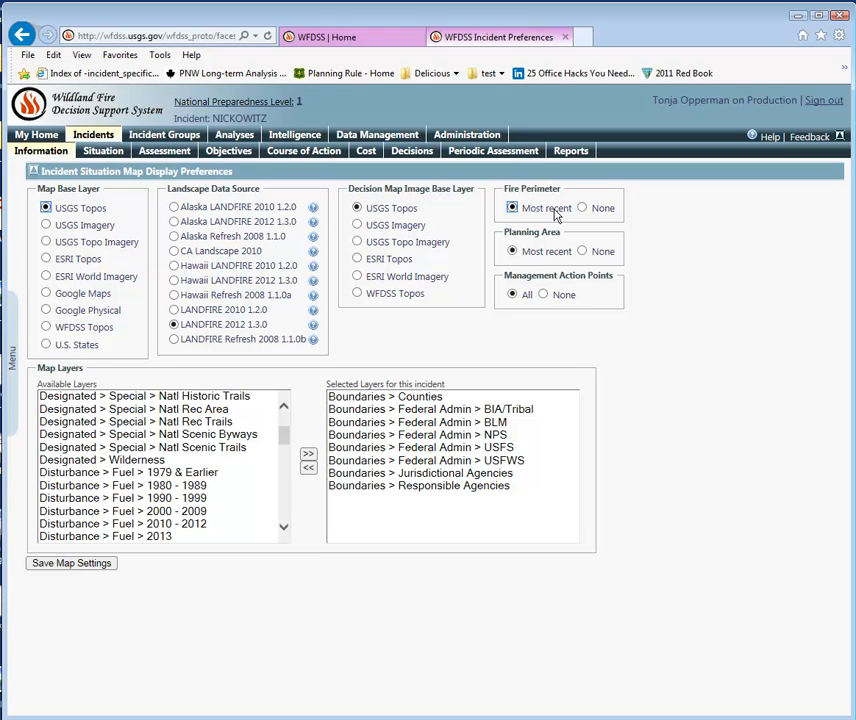
mouse_move(560, 280)
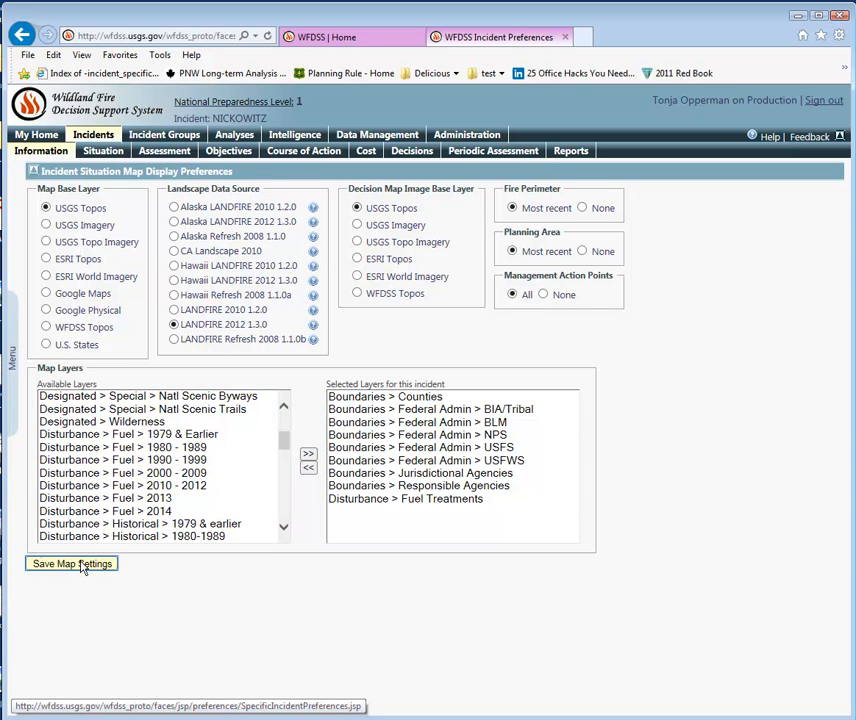
- Save NICKOWITZ's map settings with Disturbance > Fuel Treatments among the selected layers
left_click(72, 564)
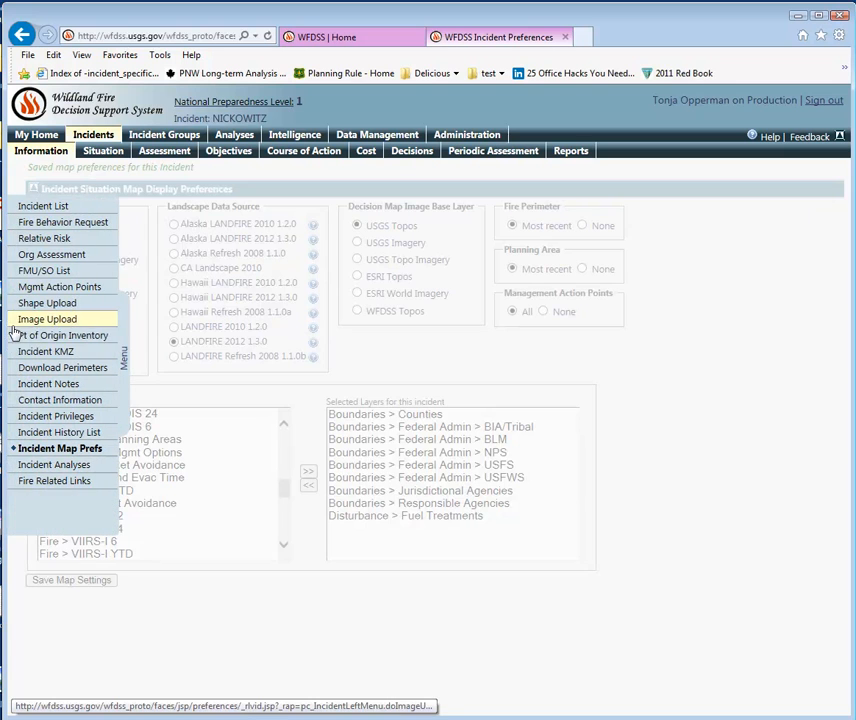
mouse_move(44, 352)
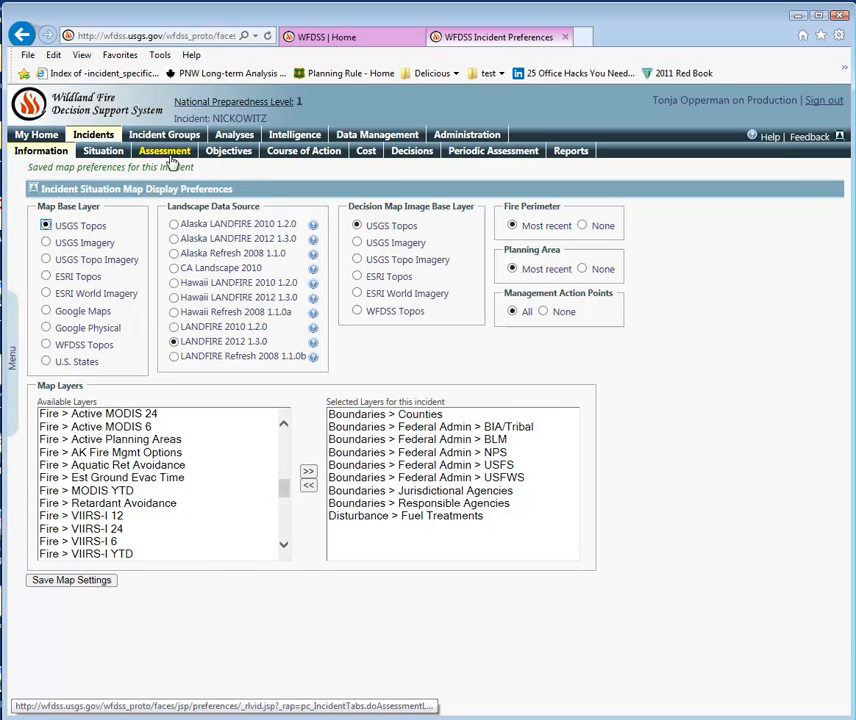
mouse_move(268, 162)
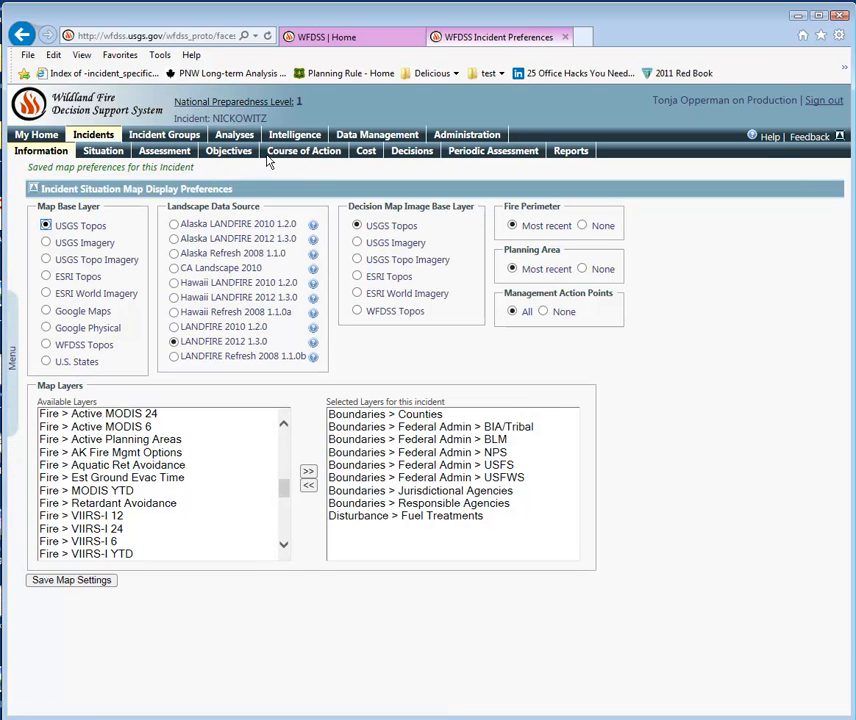
mouse_move(492, 152)
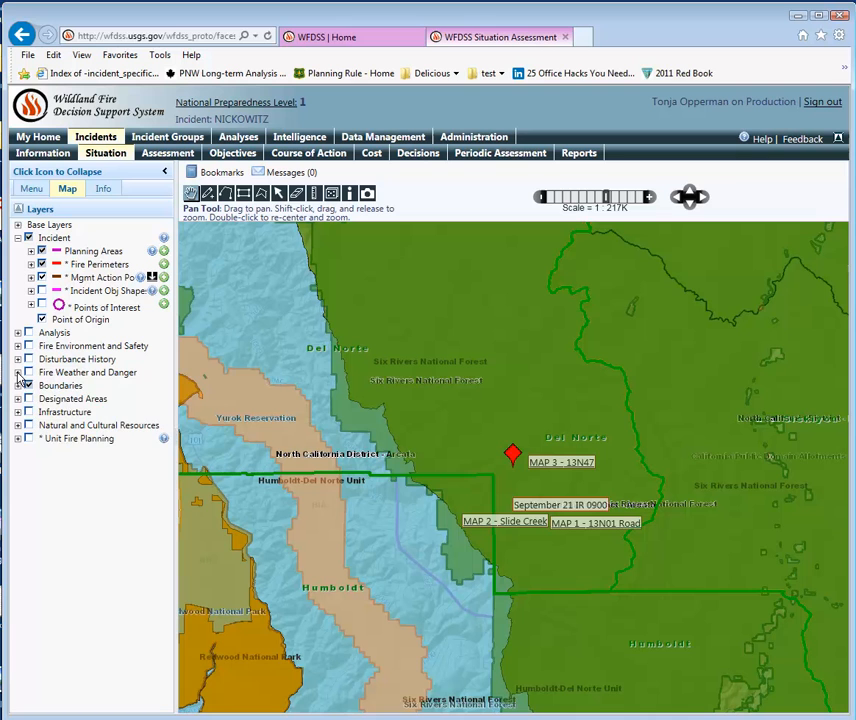
- Display Significant Fire Potential 10-21-2015 over the wider region and show its legend
left_click(18, 372)
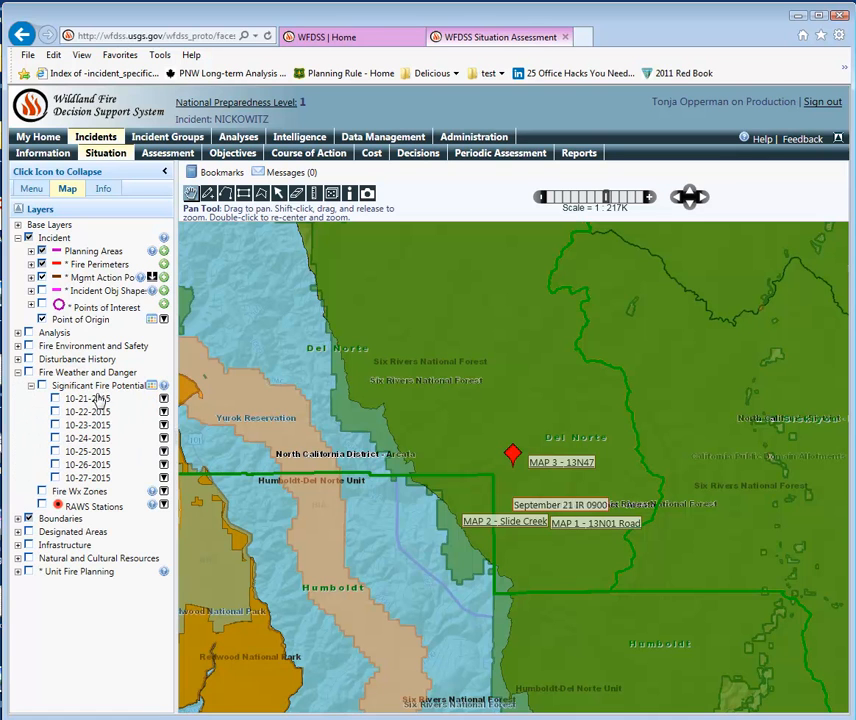
mouse_move(152, 388)
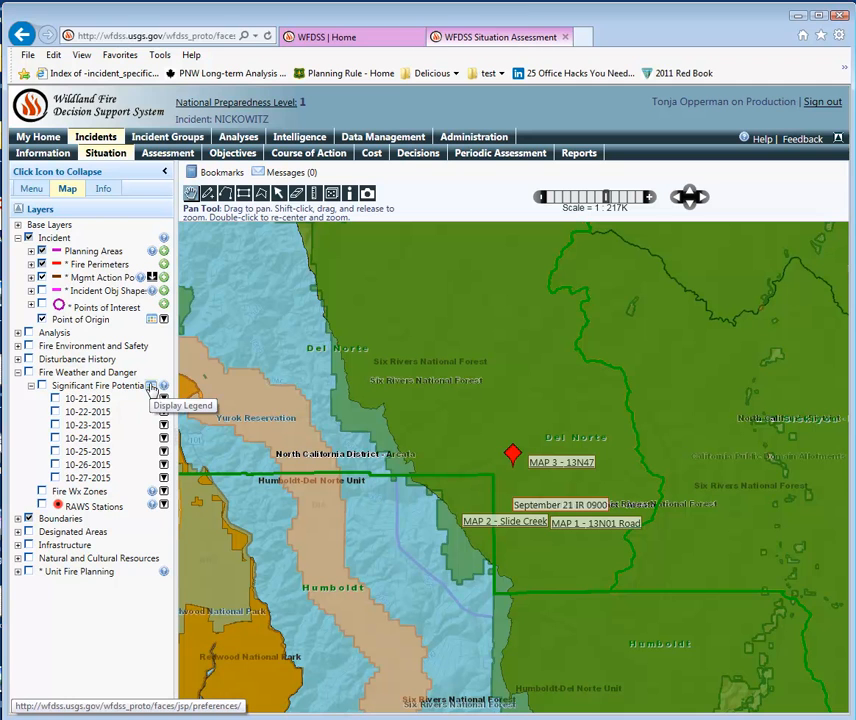
left_click(152, 386)
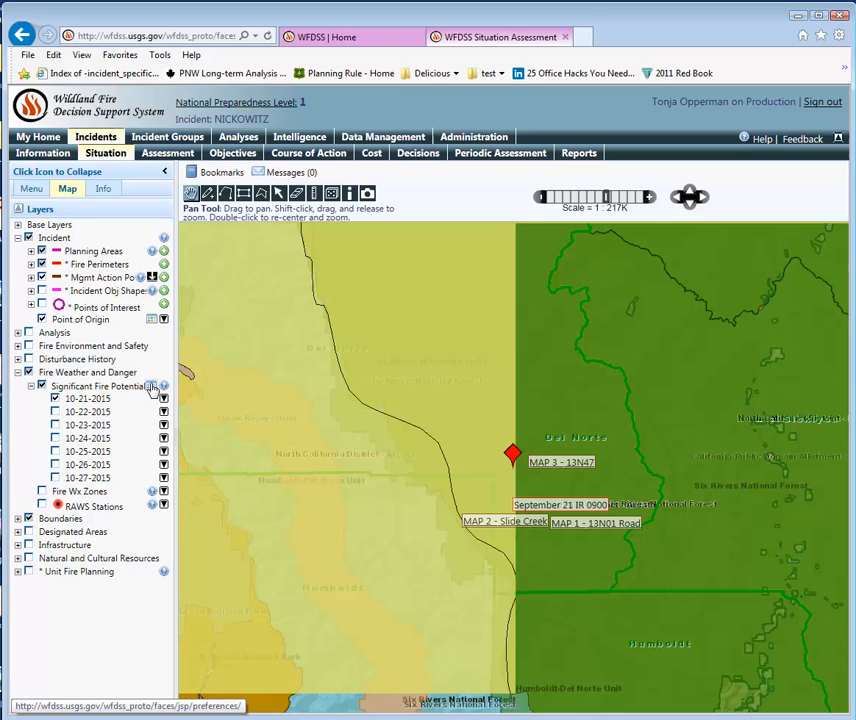
left_click(152, 386)
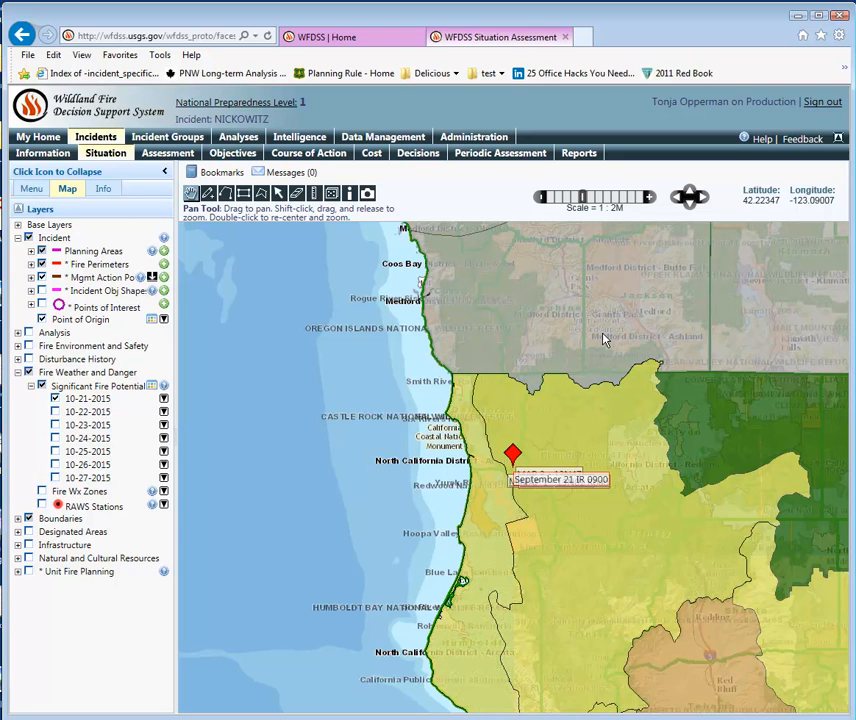
left_click(152, 386)
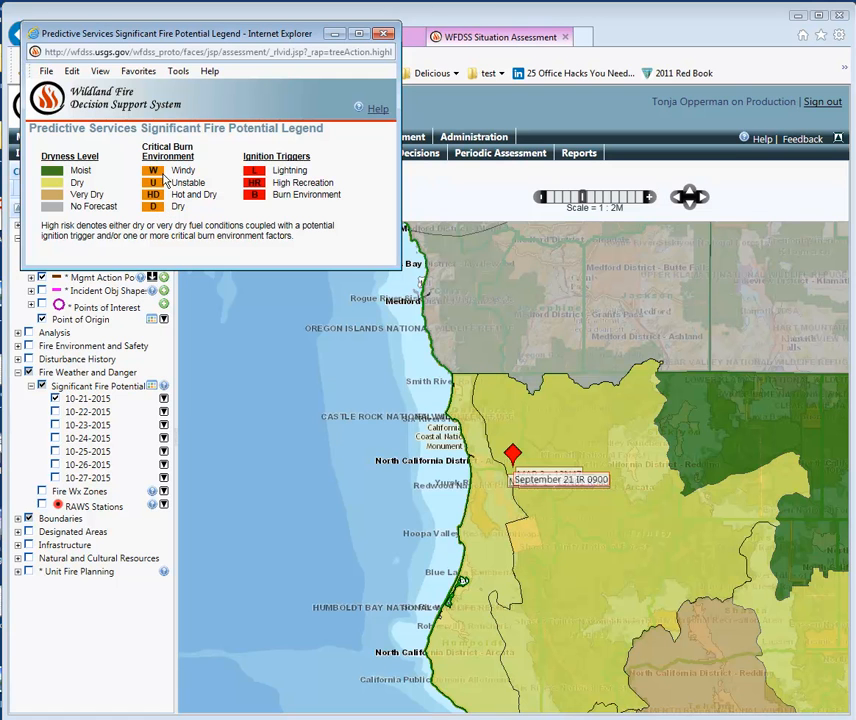
mouse_move(280, 172)
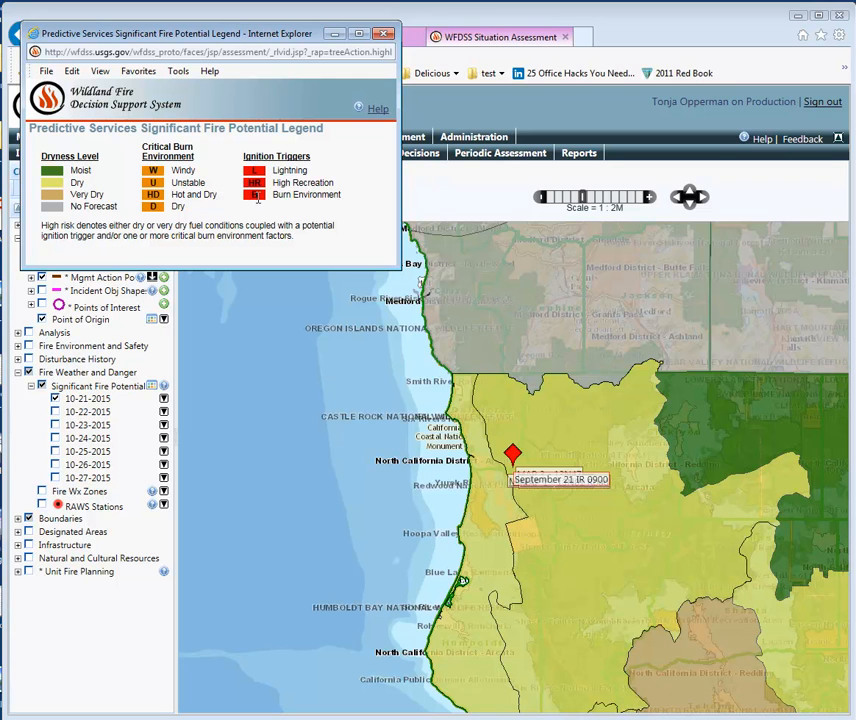
mouse_move(248, 172)
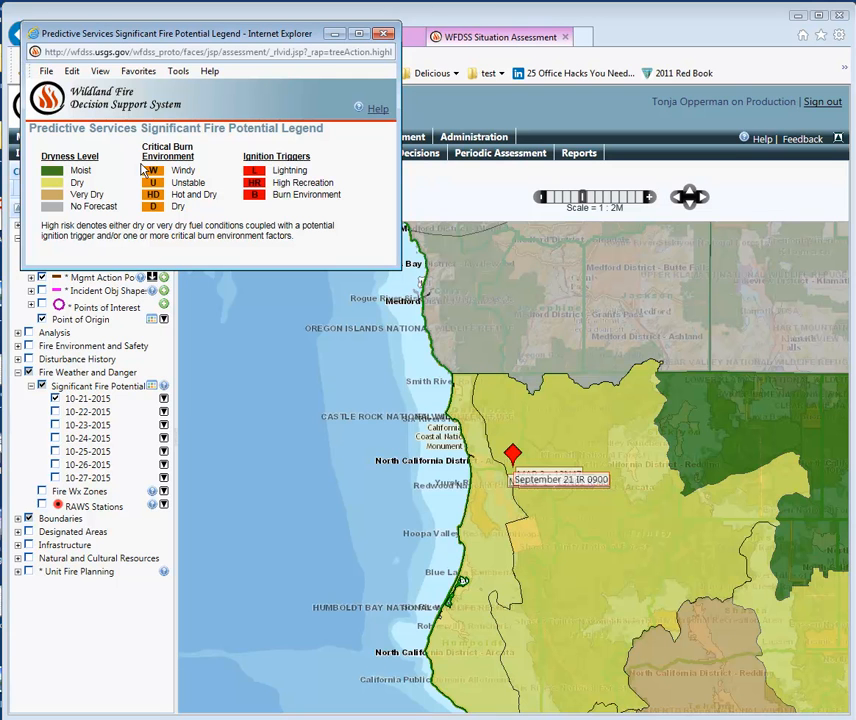
mouse_move(160, 216)
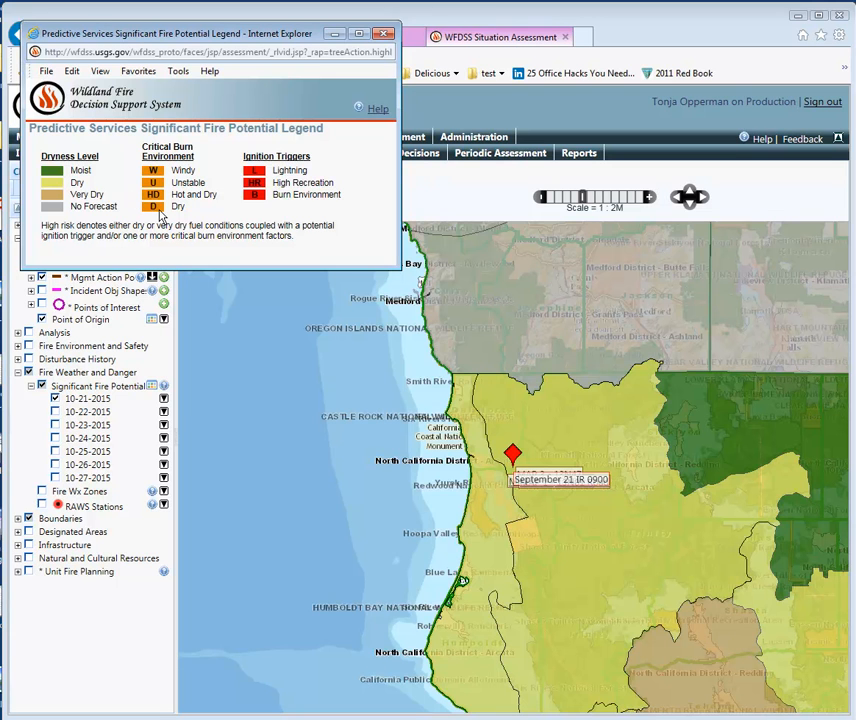
mouse_move(168, 212)
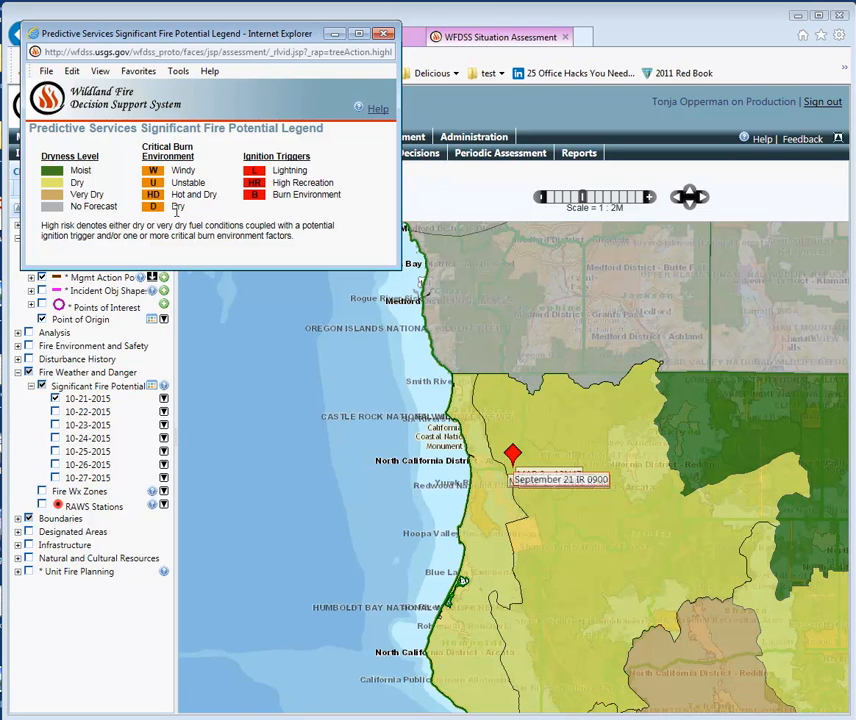
mouse_move(196, 212)
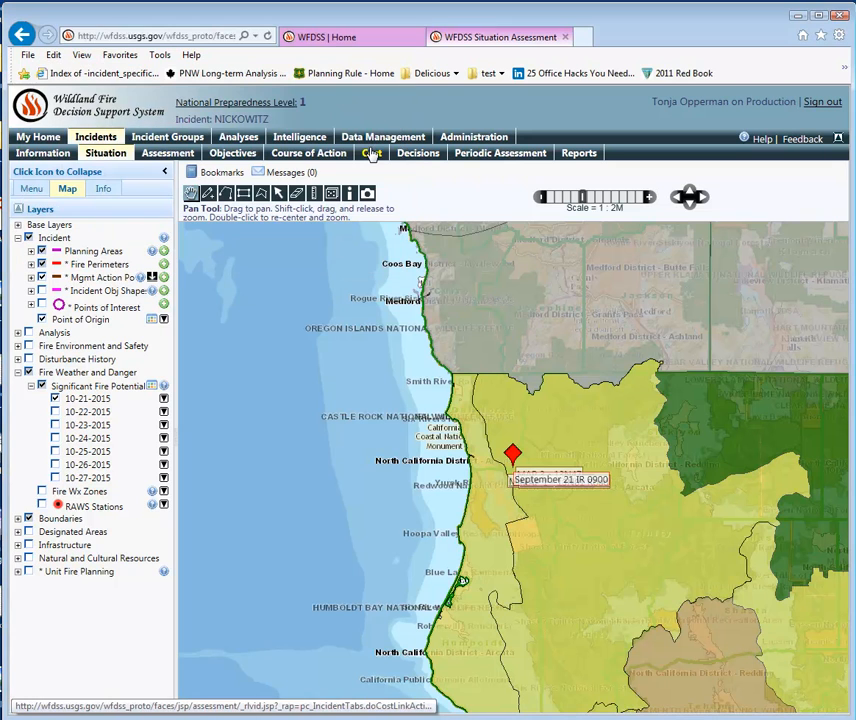
- Show the NICKOWITZ Cost page with its estimated final cost and Stratified Cost Index
left_click(368, 152)
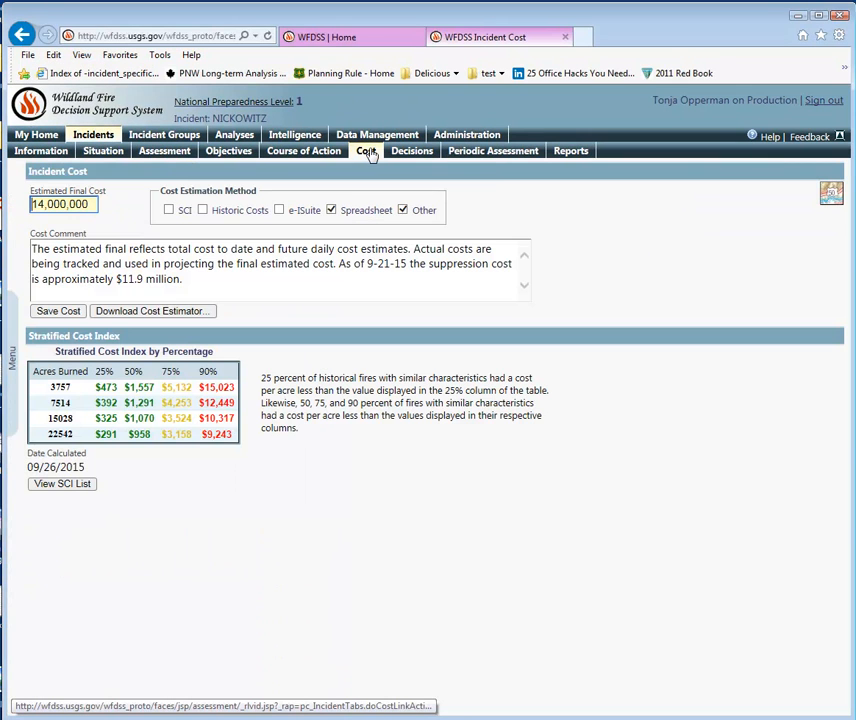
mouse_move(368, 152)
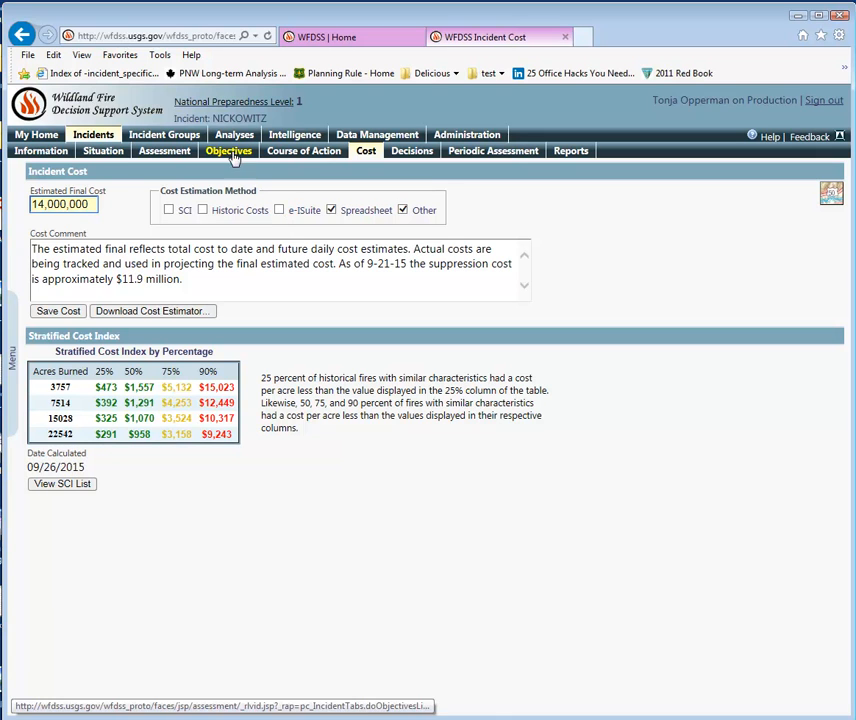
- From the Analysis List, select GoldLedge / 5.4 Basic Test and view its results
left_click(234, 134)
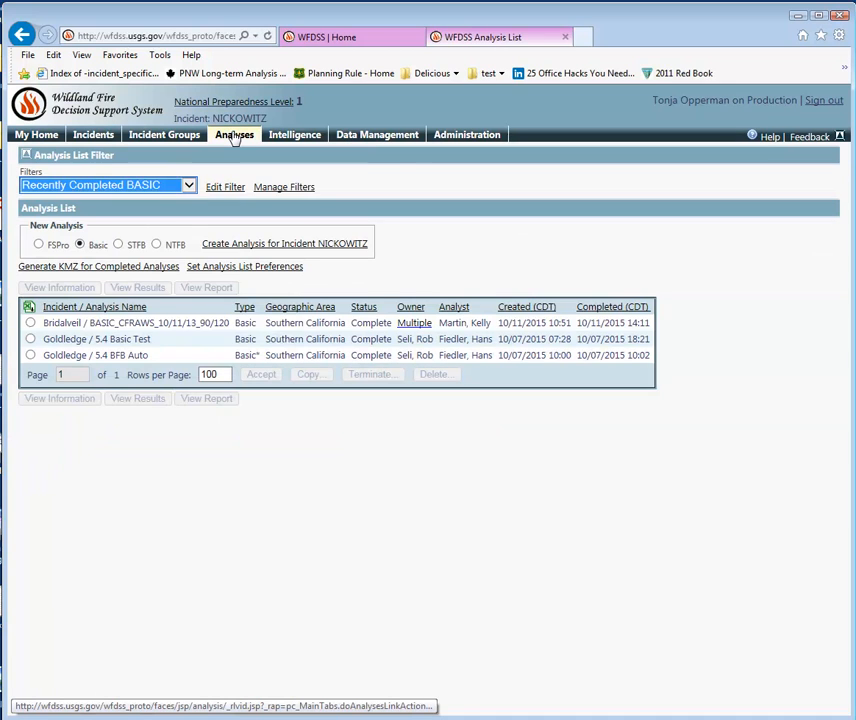
mouse_move(234, 134)
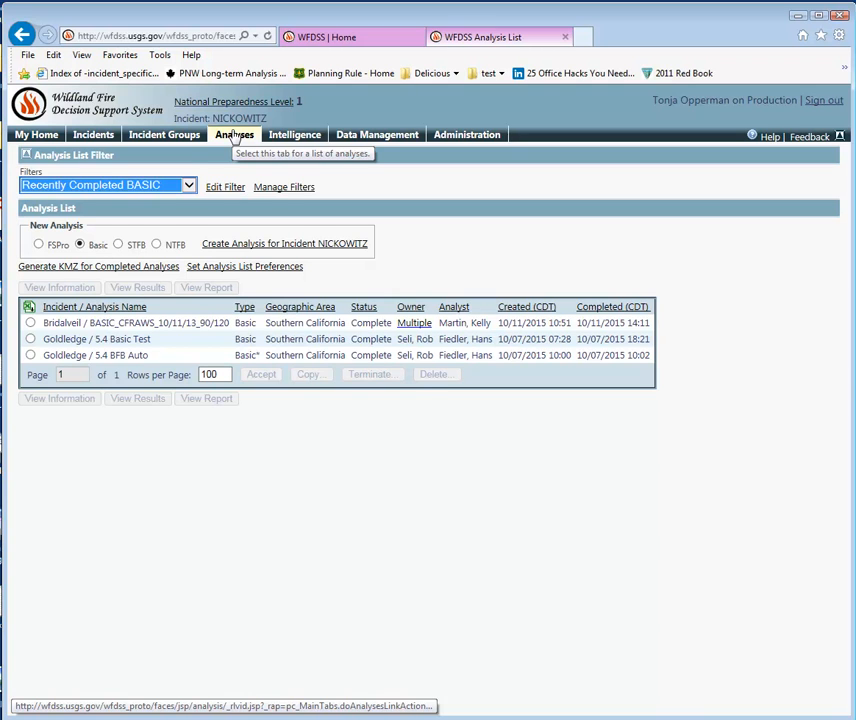
left_click(30, 340)
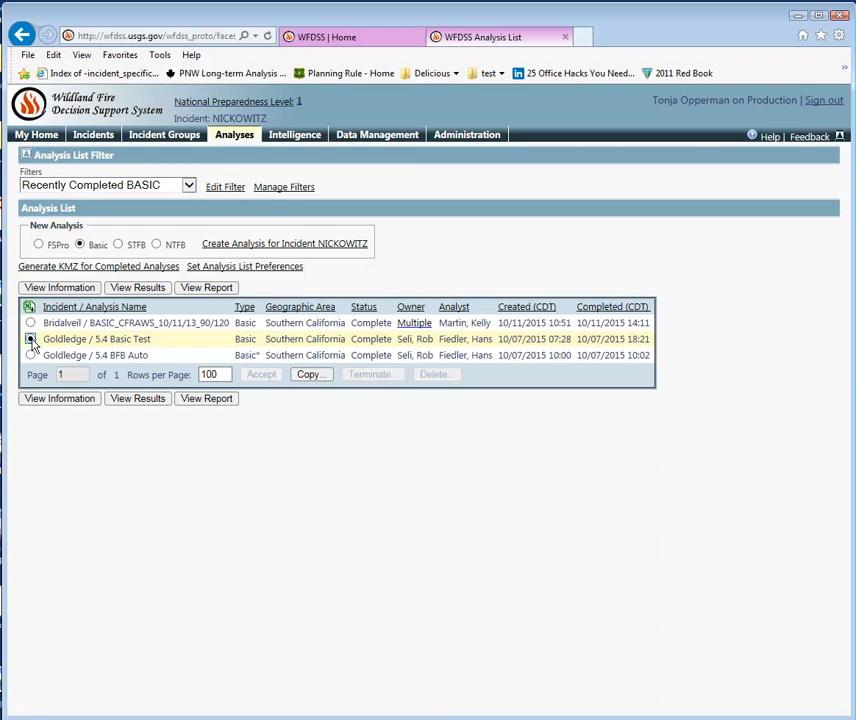
left_click(30, 340)
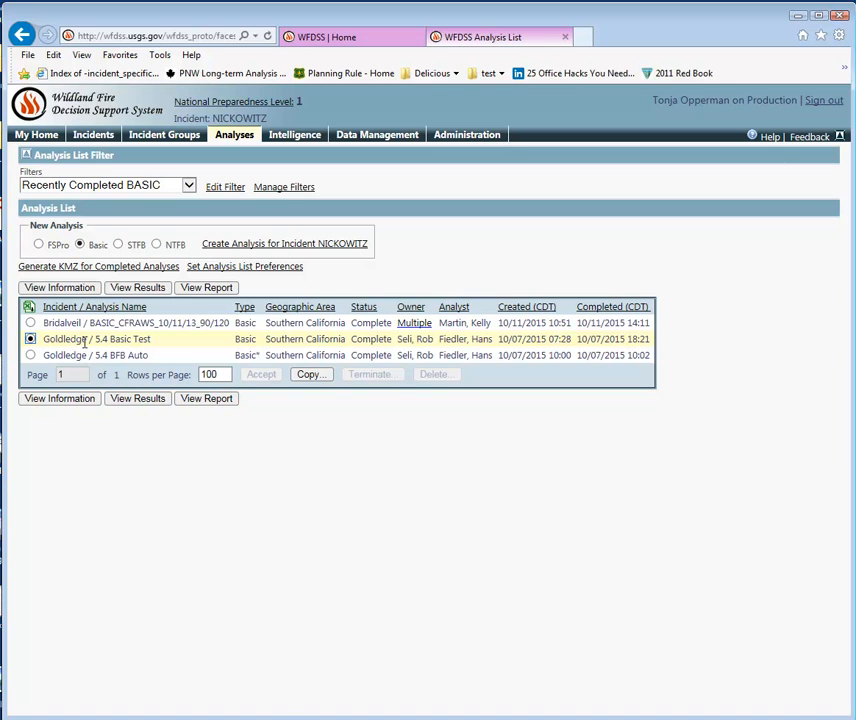
left_click(136, 288)
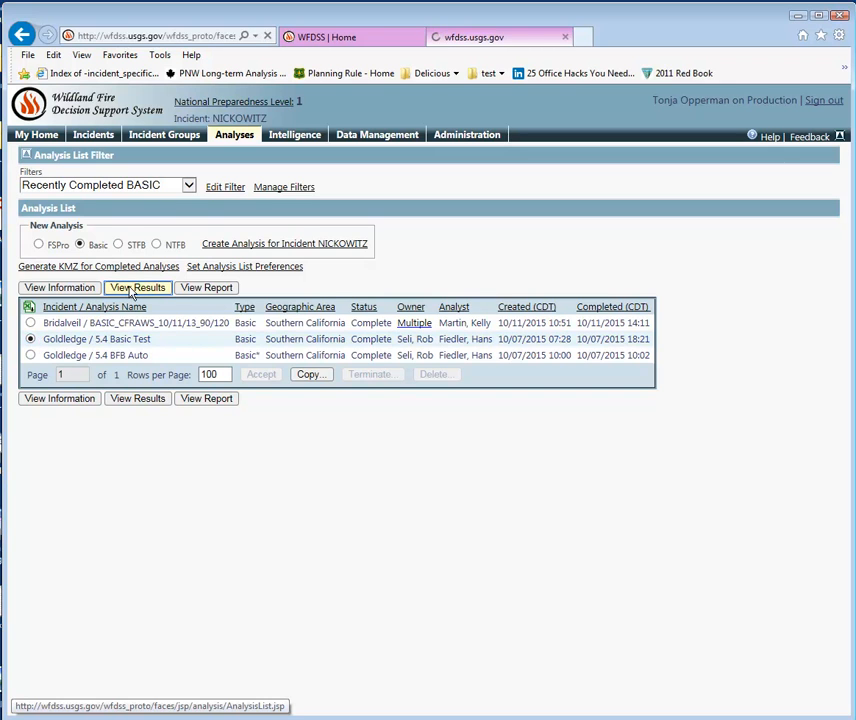
left_click(136, 288)
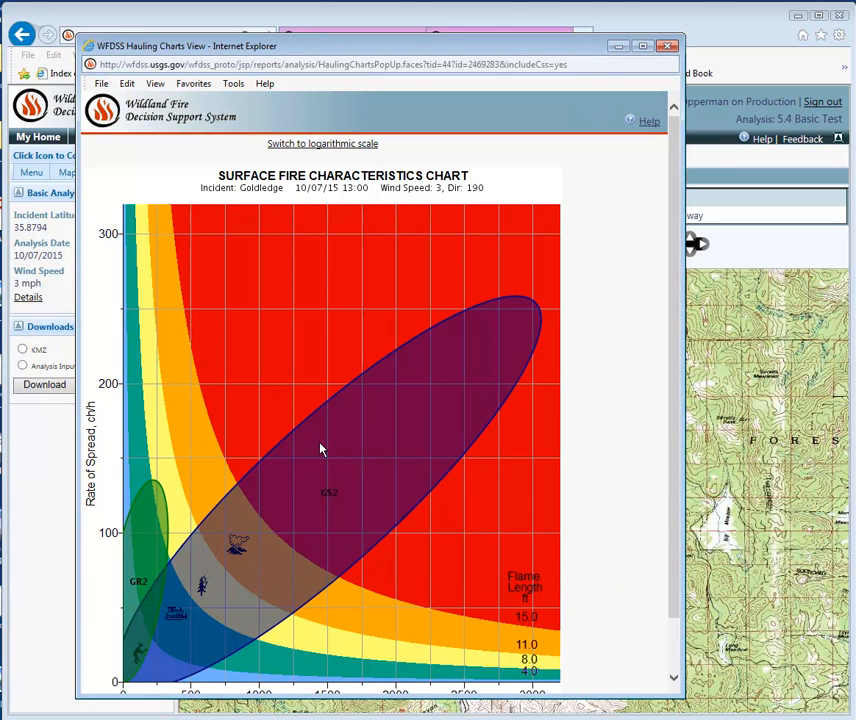
scroll("down", 3)
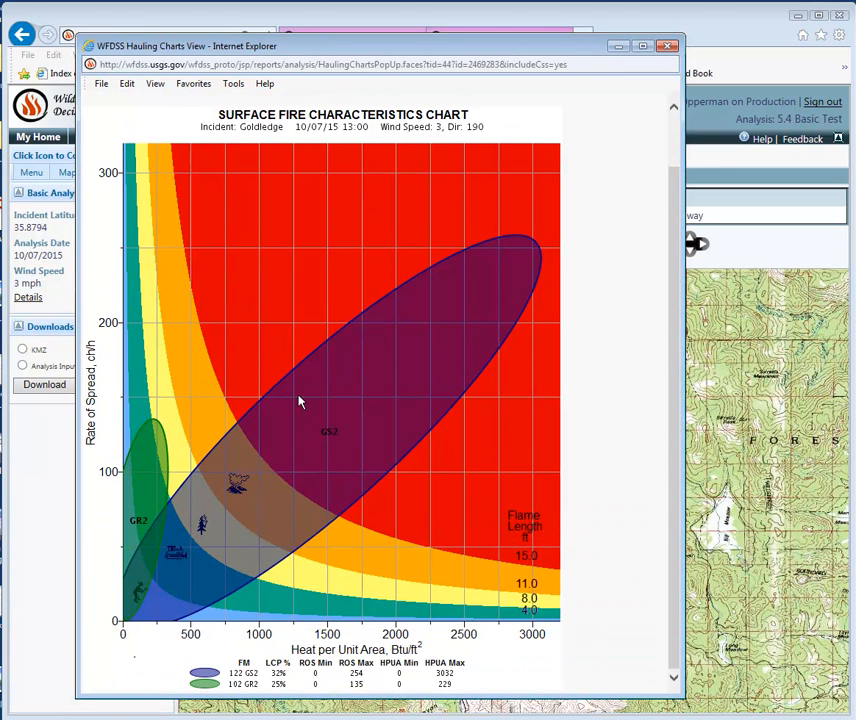
mouse_move(252, 430)
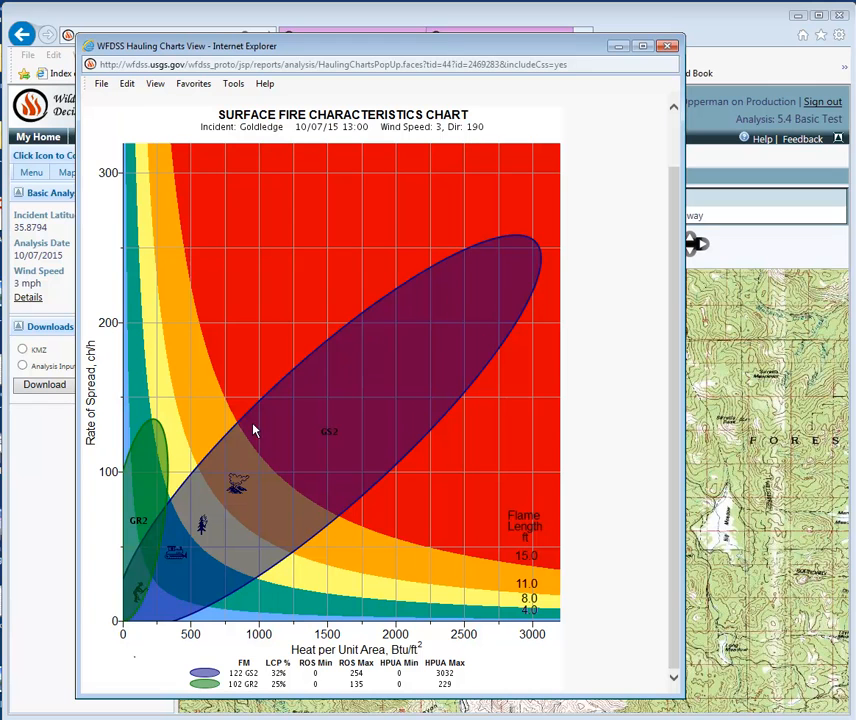
mouse_move(448, 340)
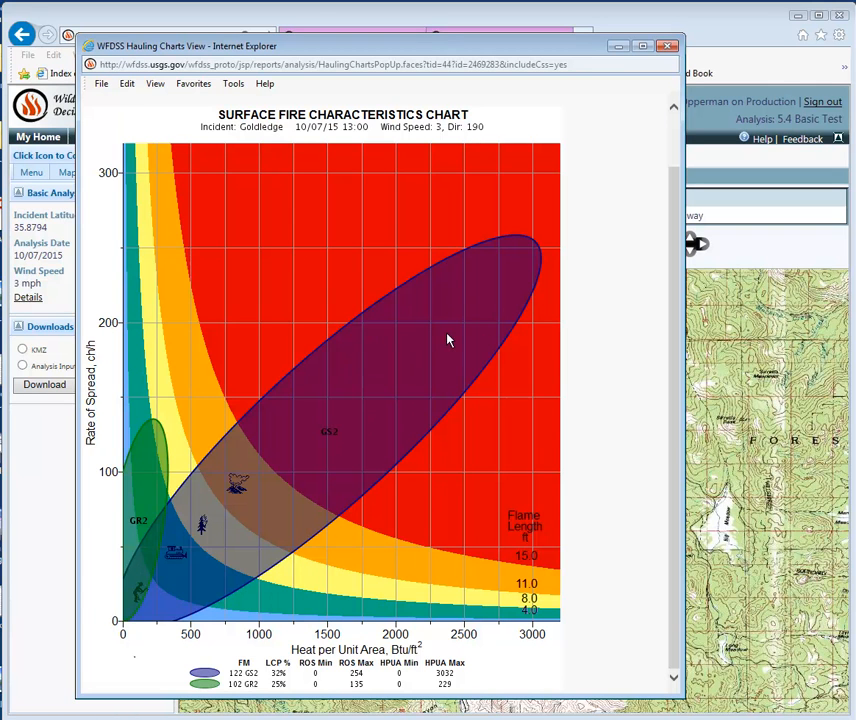
mouse_move(190, 578)
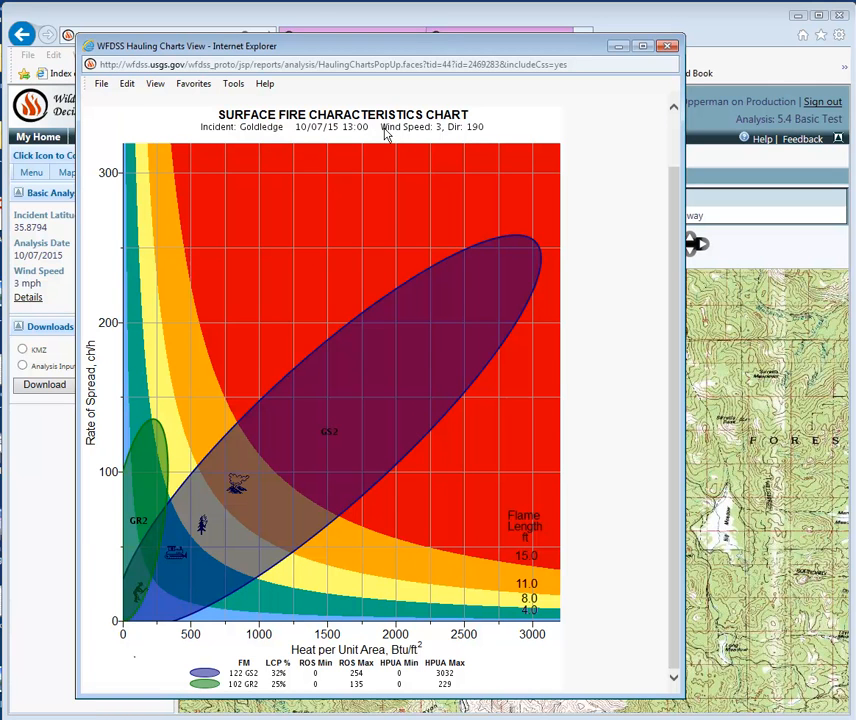
mouse_move(304, 136)
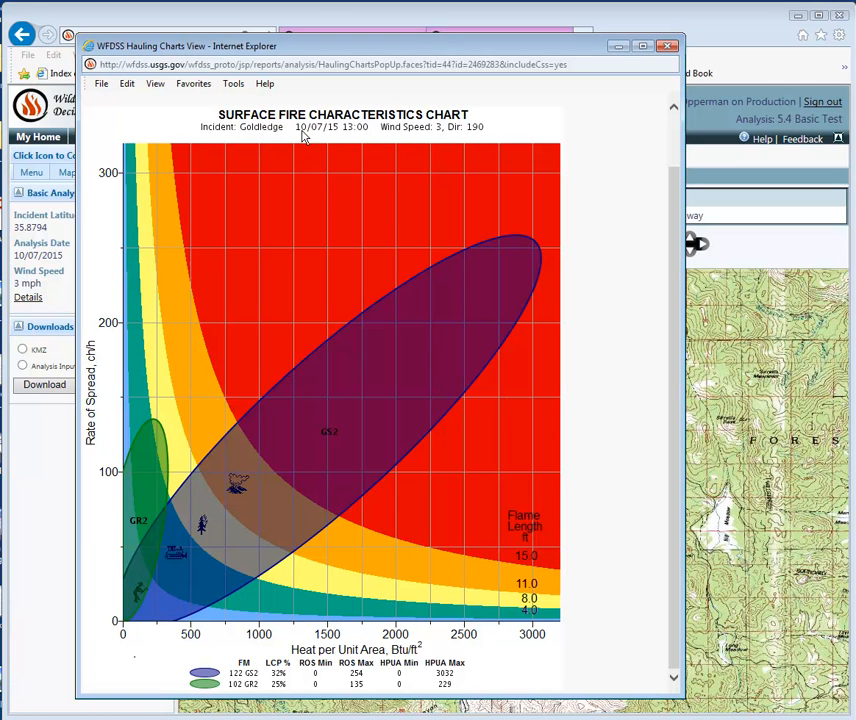
mouse_move(386, 136)
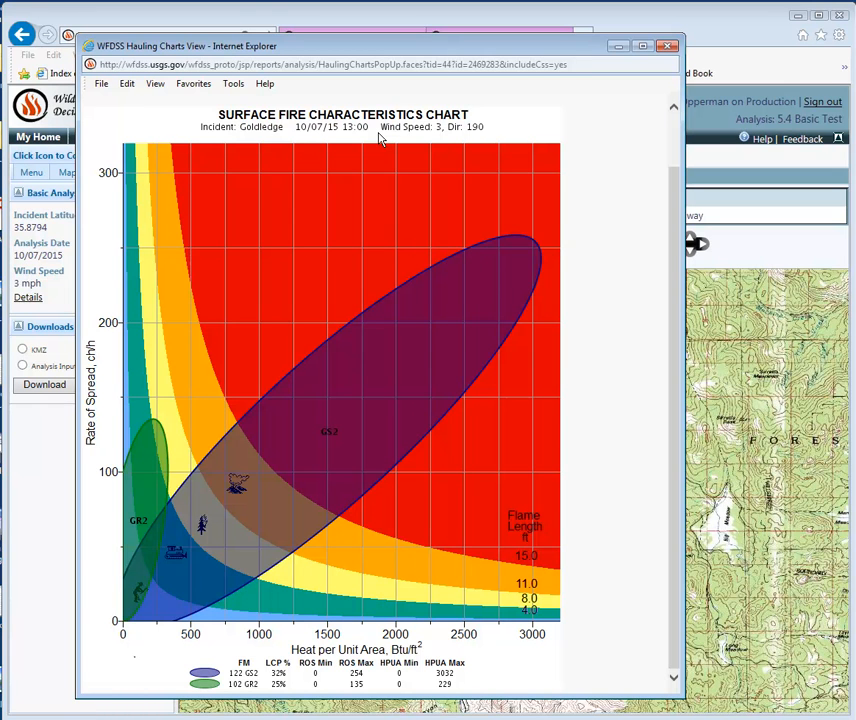
mouse_move(420, 140)
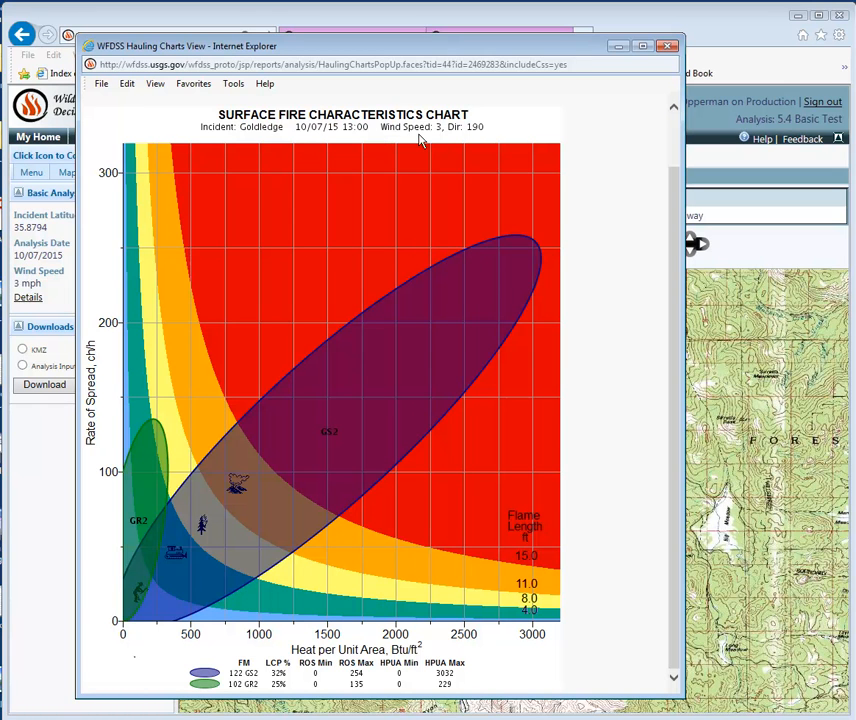
mouse_move(416, 140)
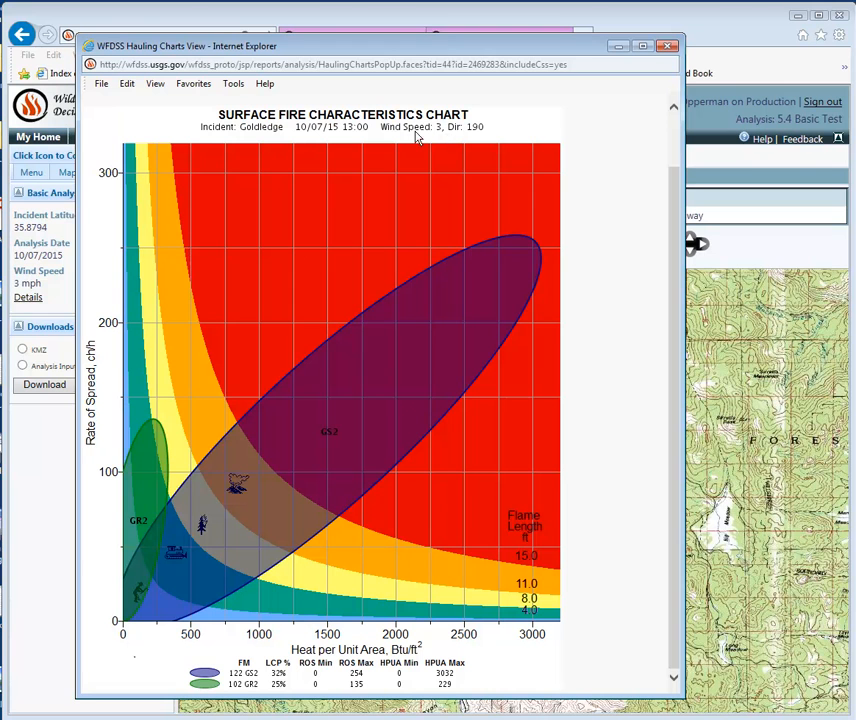
mouse_move(474, 138)
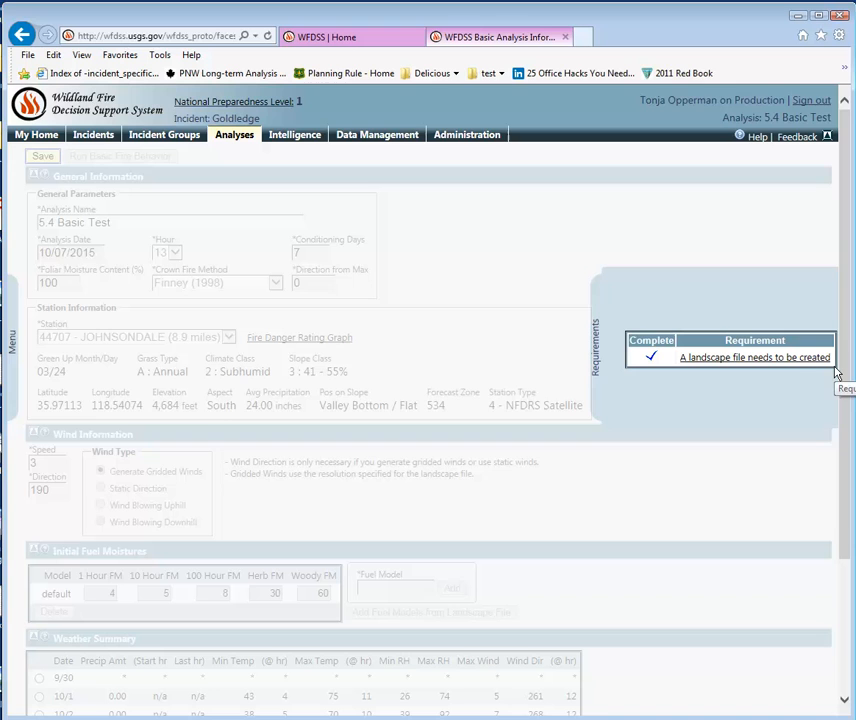
mouse_move(818, 388)
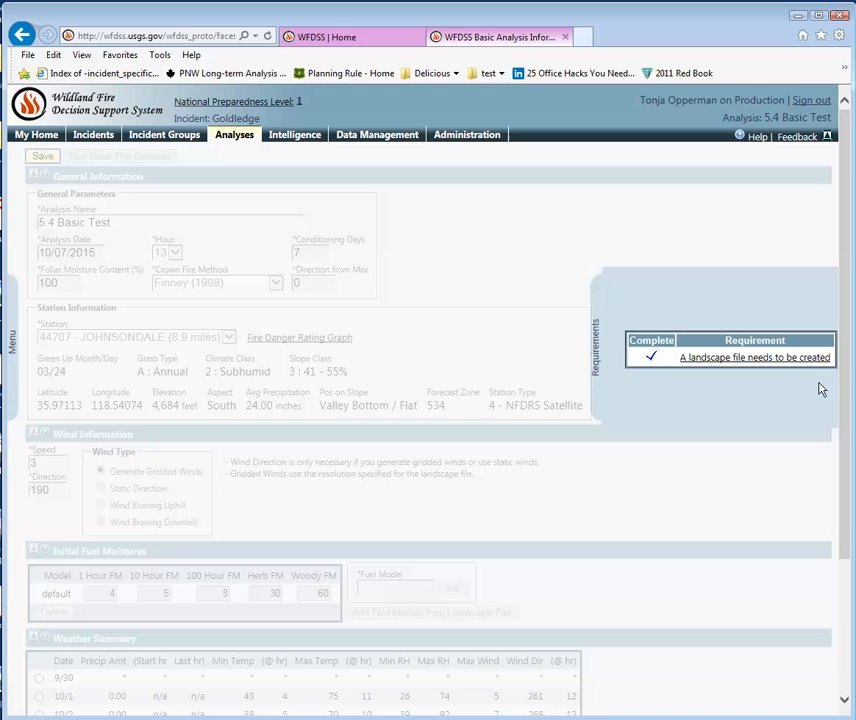
mouse_move(836, 396)
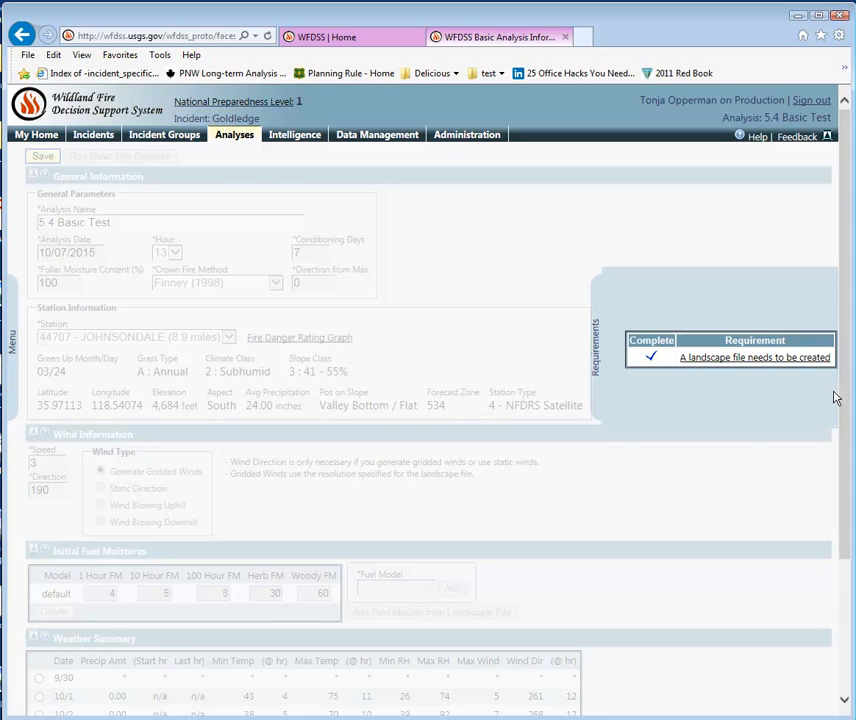
mouse_move(700, 408)
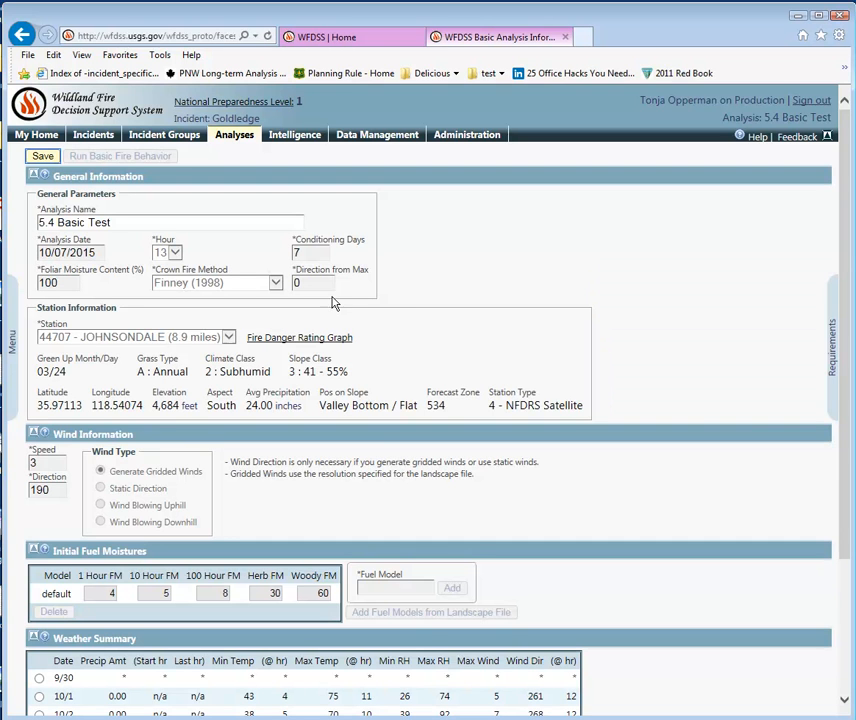
mouse_move(408, 308)
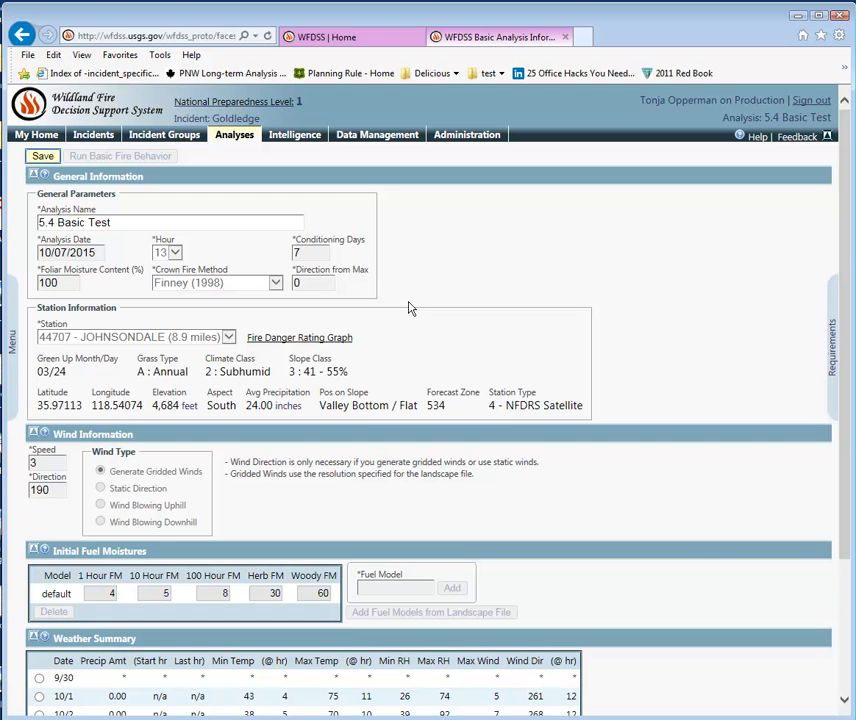
mouse_move(14, 316)
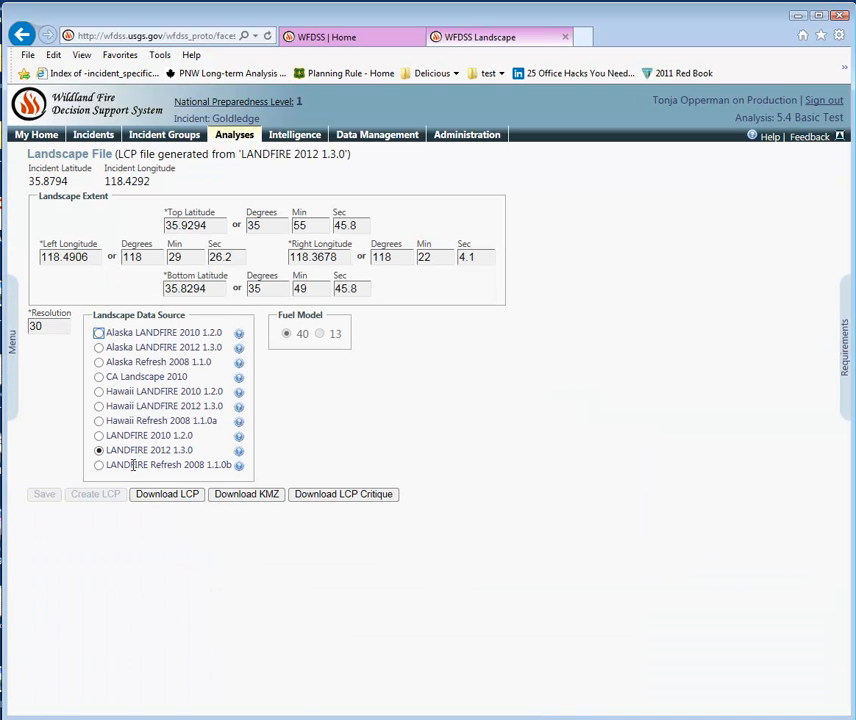
- Download the LCP Critique for Goldledge 5.4 Basic Test as a PDF
left_click(344, 494)
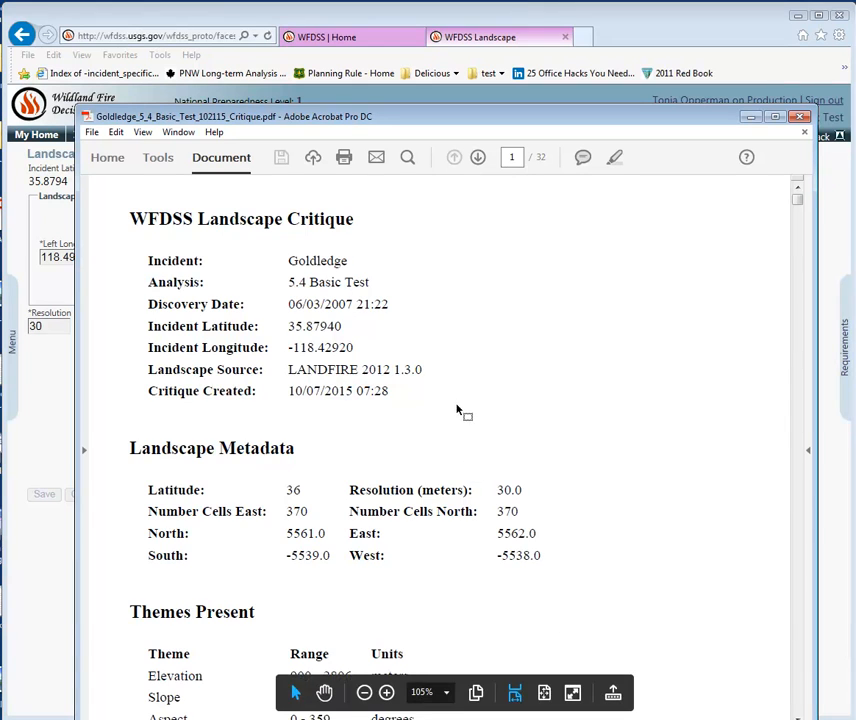
- Page through the critique's histograms, aspect and fuel model legends, then close Acrobat
left_click(476, 156)
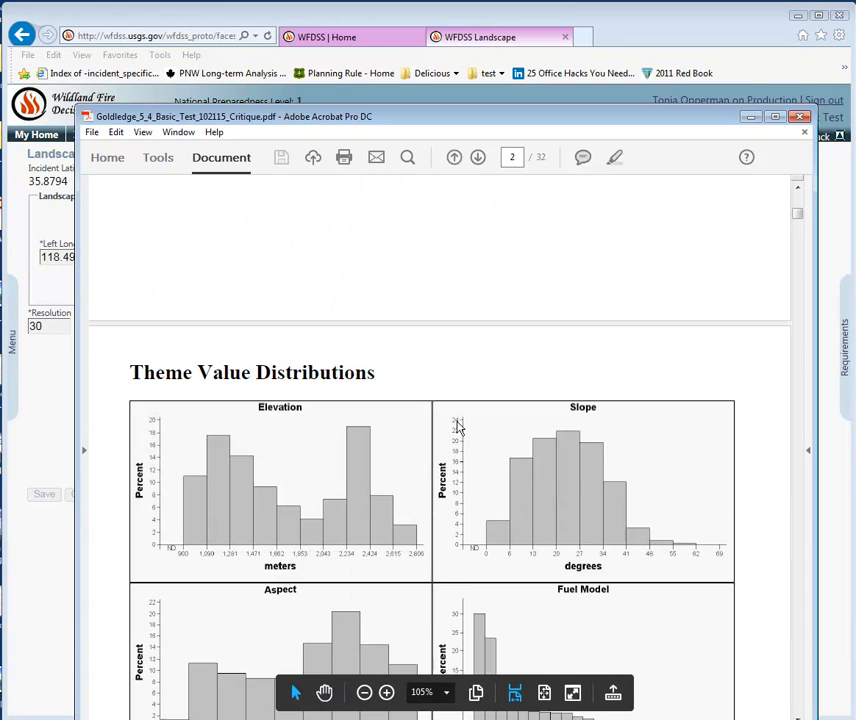
scroll("down", 3)
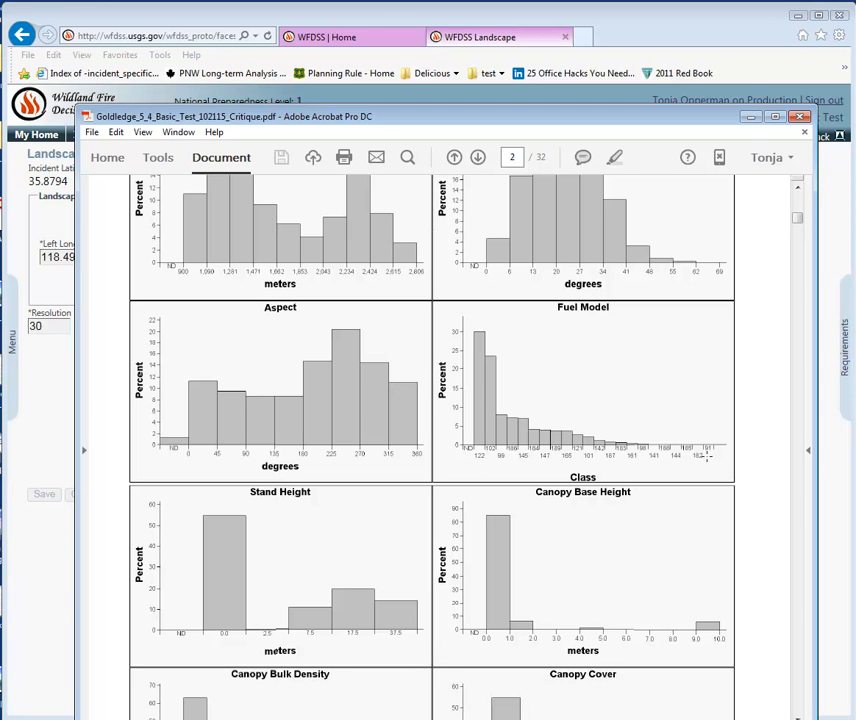
mouse_move(778, 280)
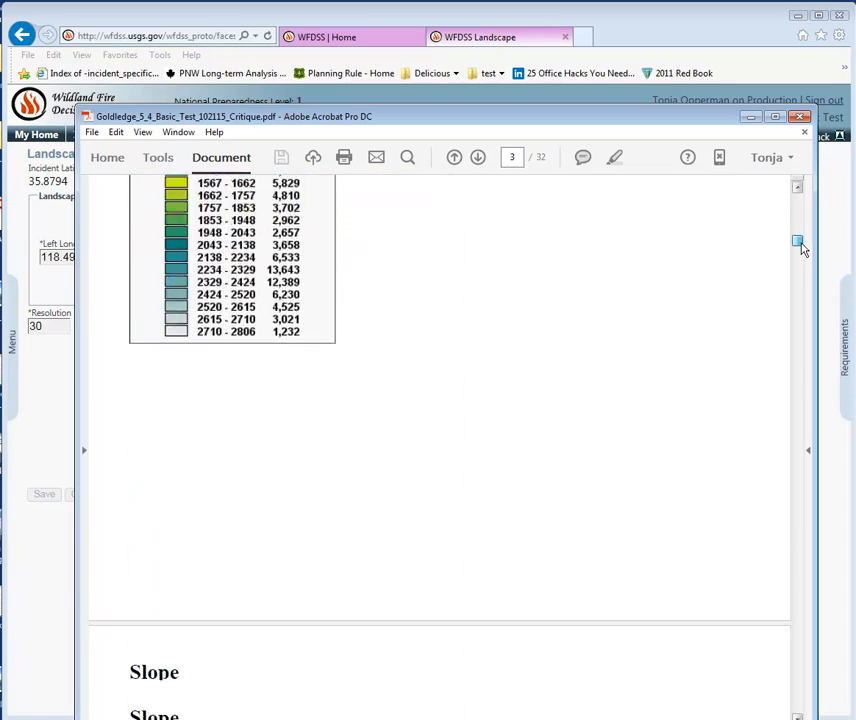
scroll("down", 3)
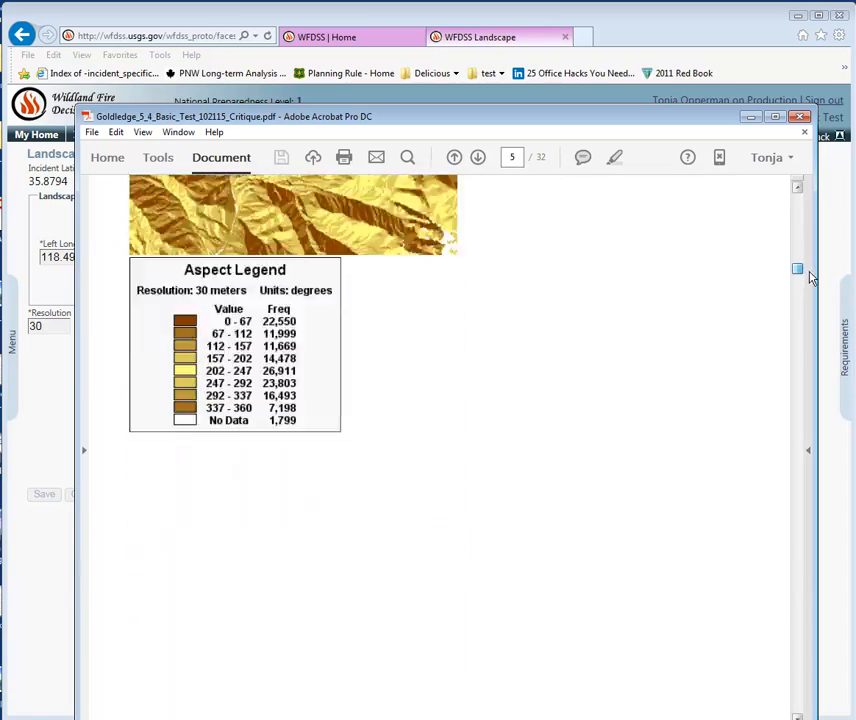
scroll("down", 3)
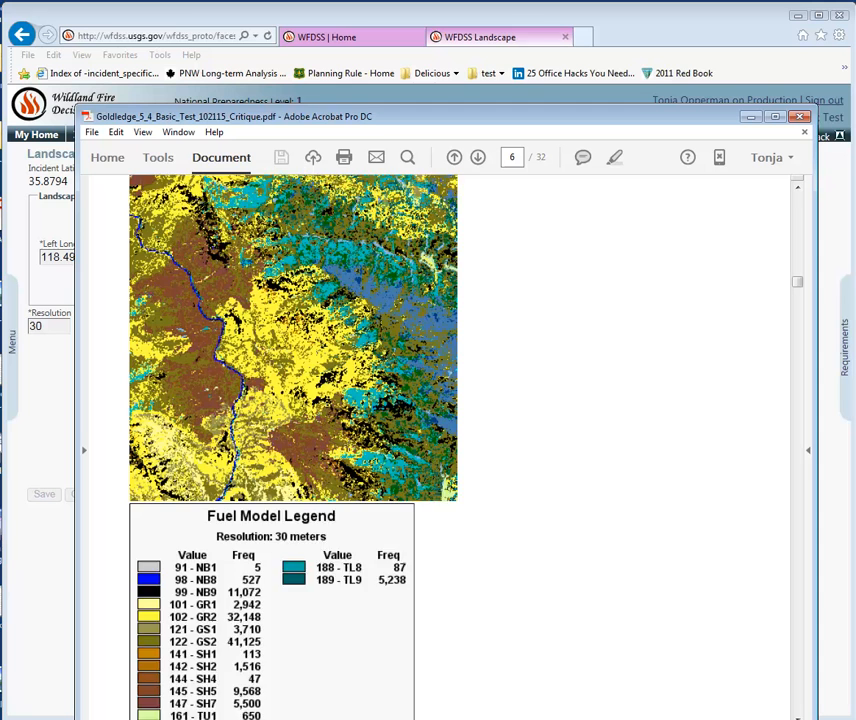
scroll("down", 3)
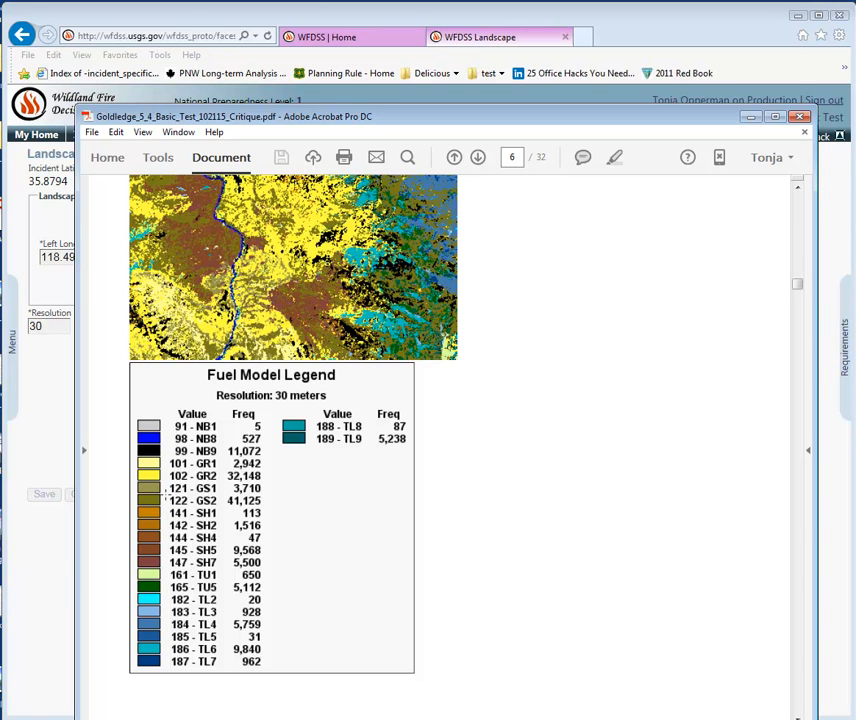
left_click(804, 132)
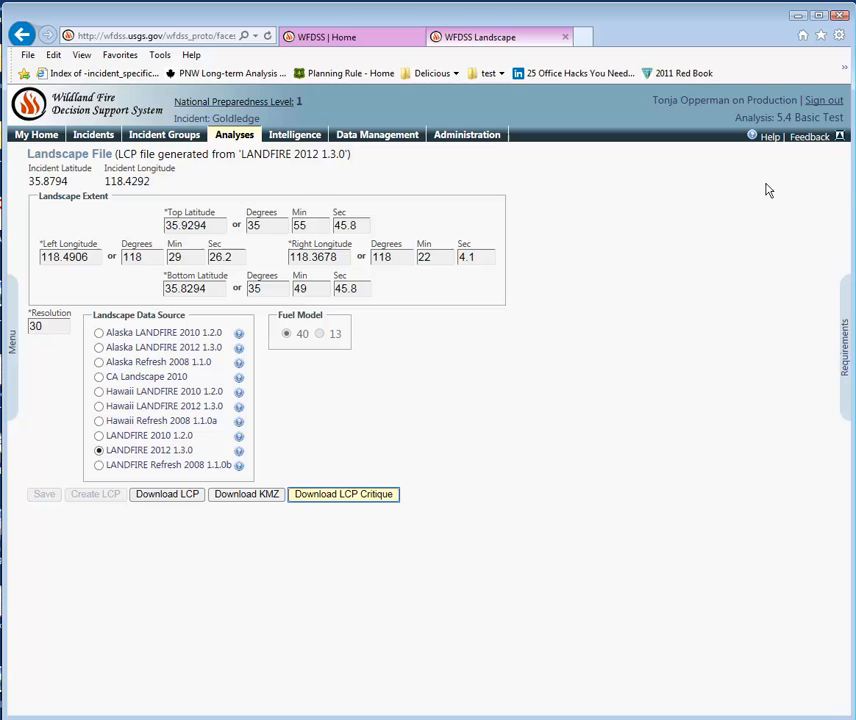
mouse_move(752, 196)
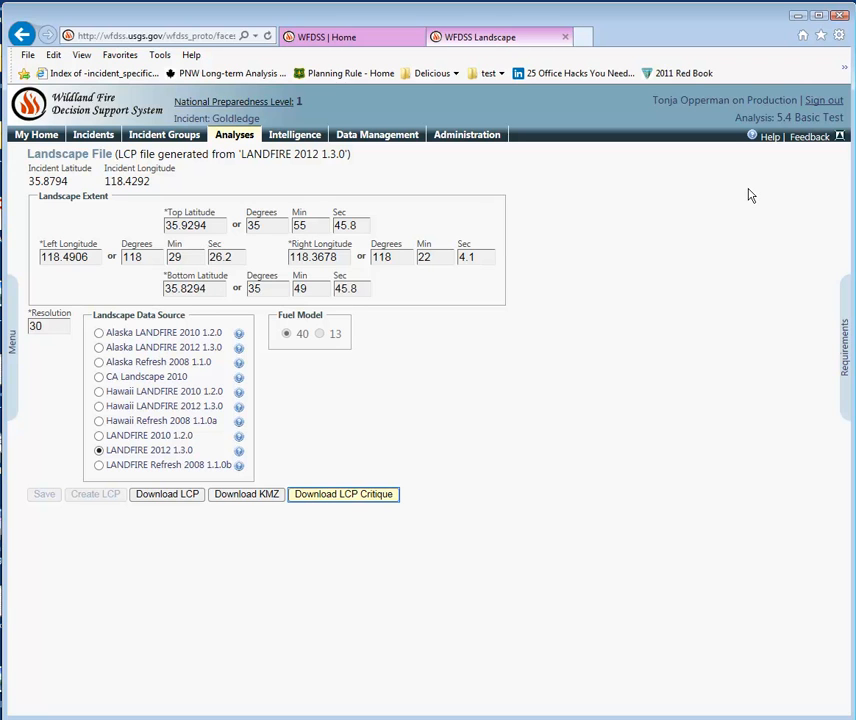
mouse_move(818, 150)
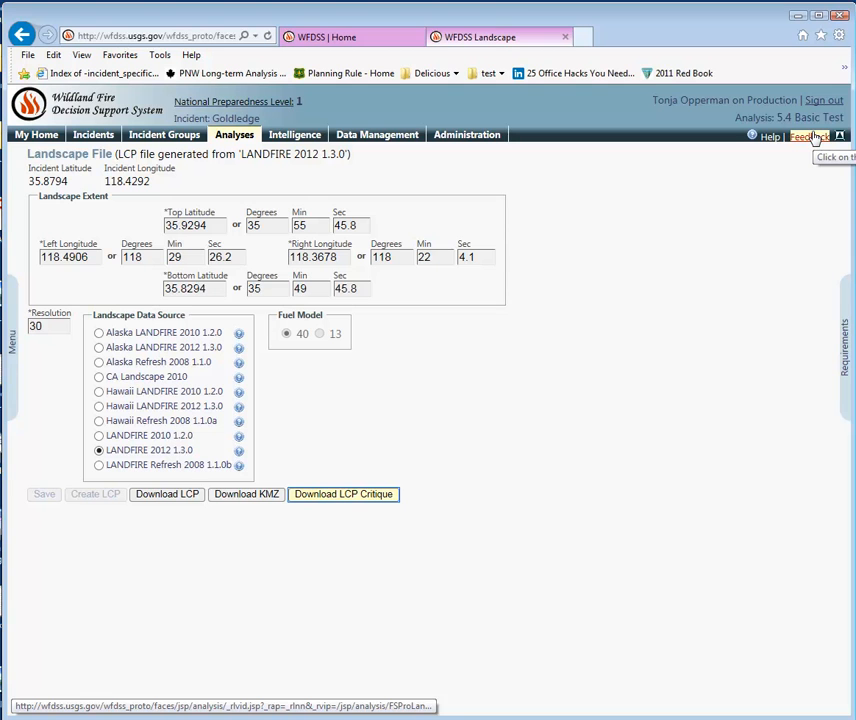
- Follow the Help link to the WFDSS Welcome page in a new browser tab
left_click(810, 136)
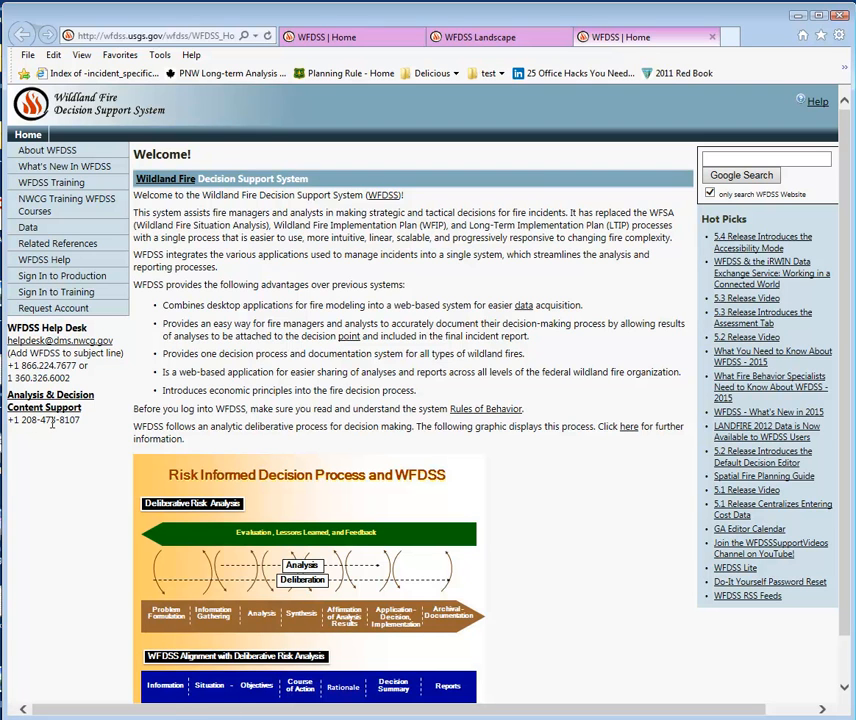
mouse_move(84, 428)
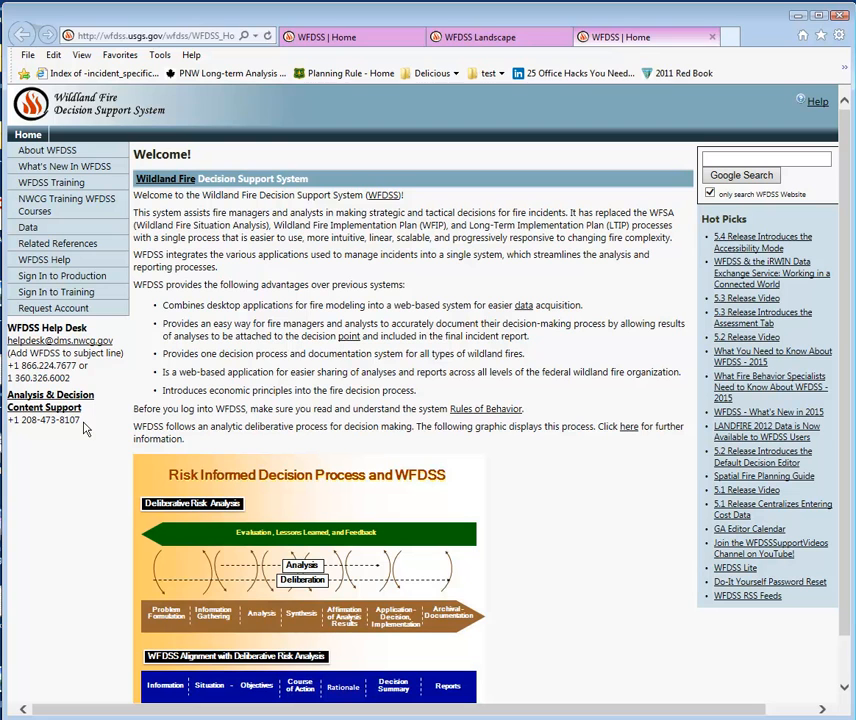